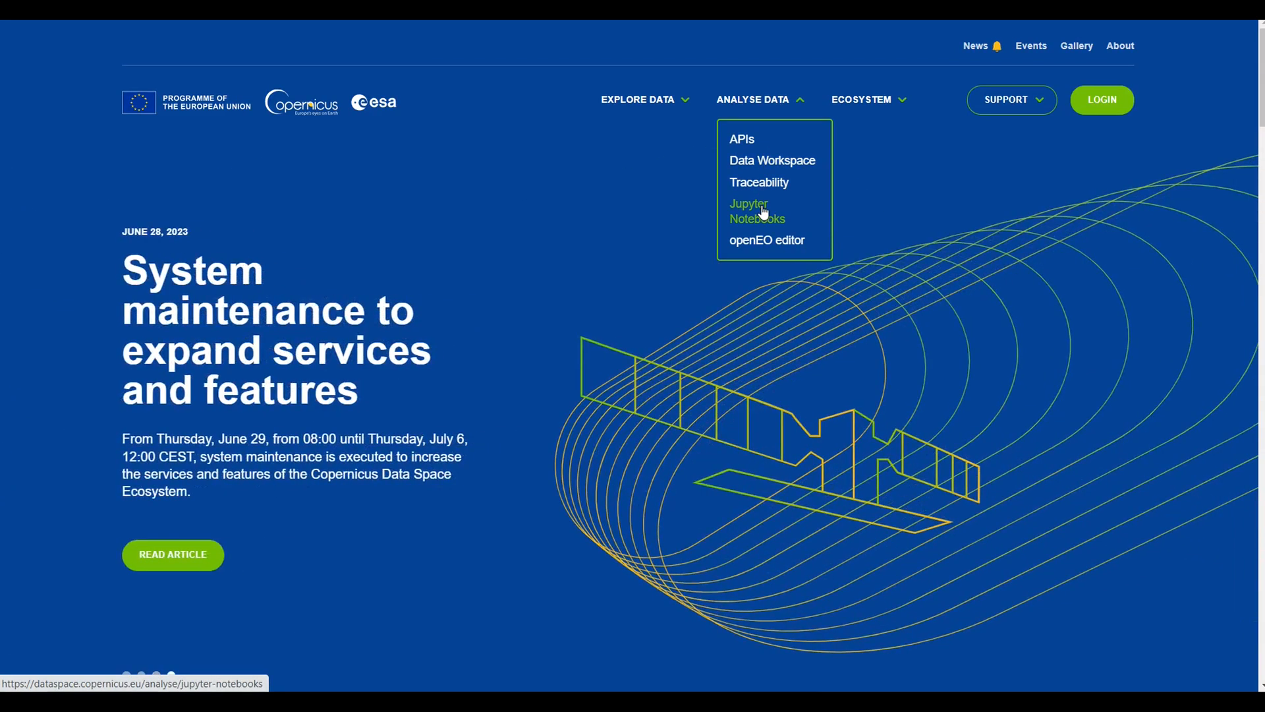
# - Go from the Analyse Data Jupyter Notebooks page through to the JupyterHub sign-in
pyautogui.click(755, 211)
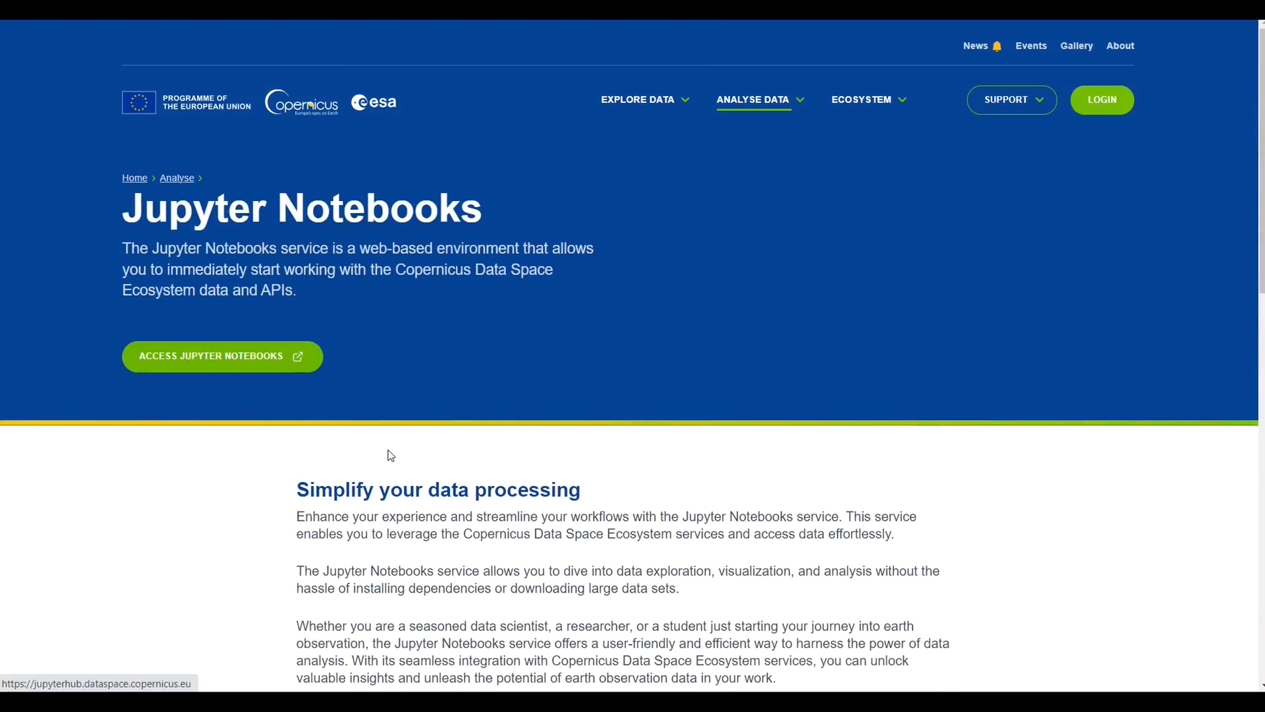
pyautogui.moveTo(240, 376)
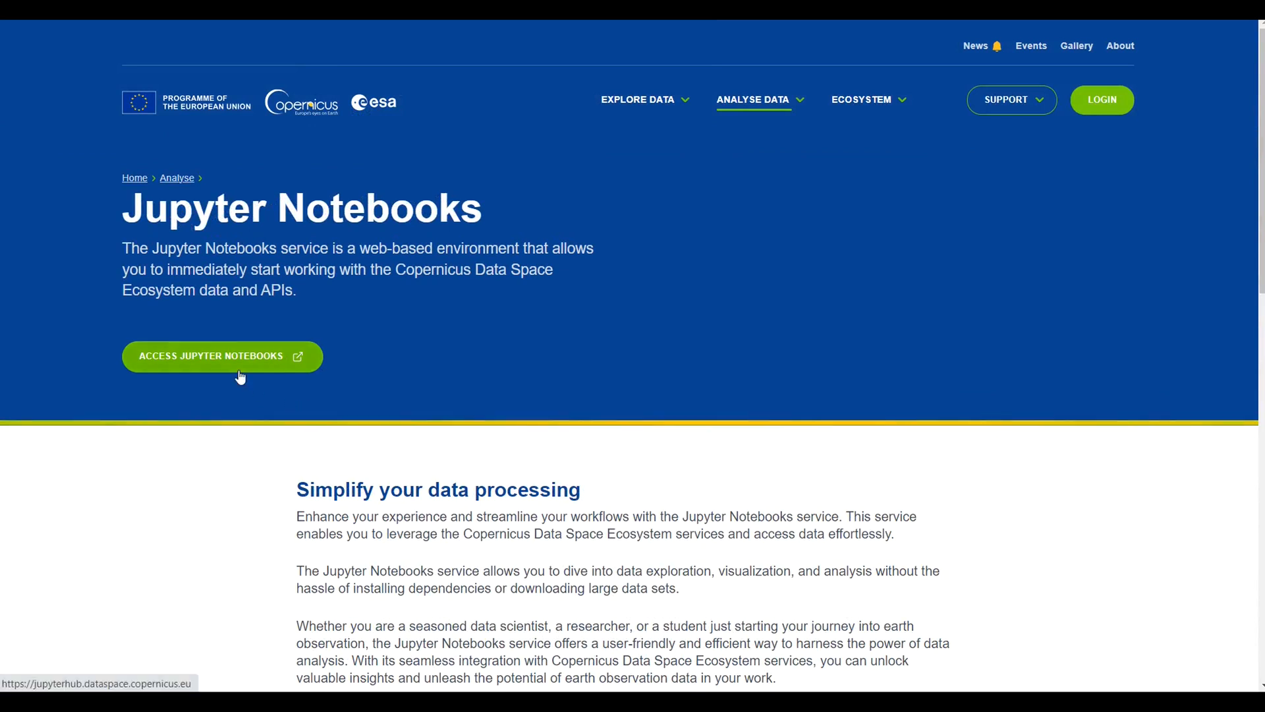
pyautogui.scroll(-3)
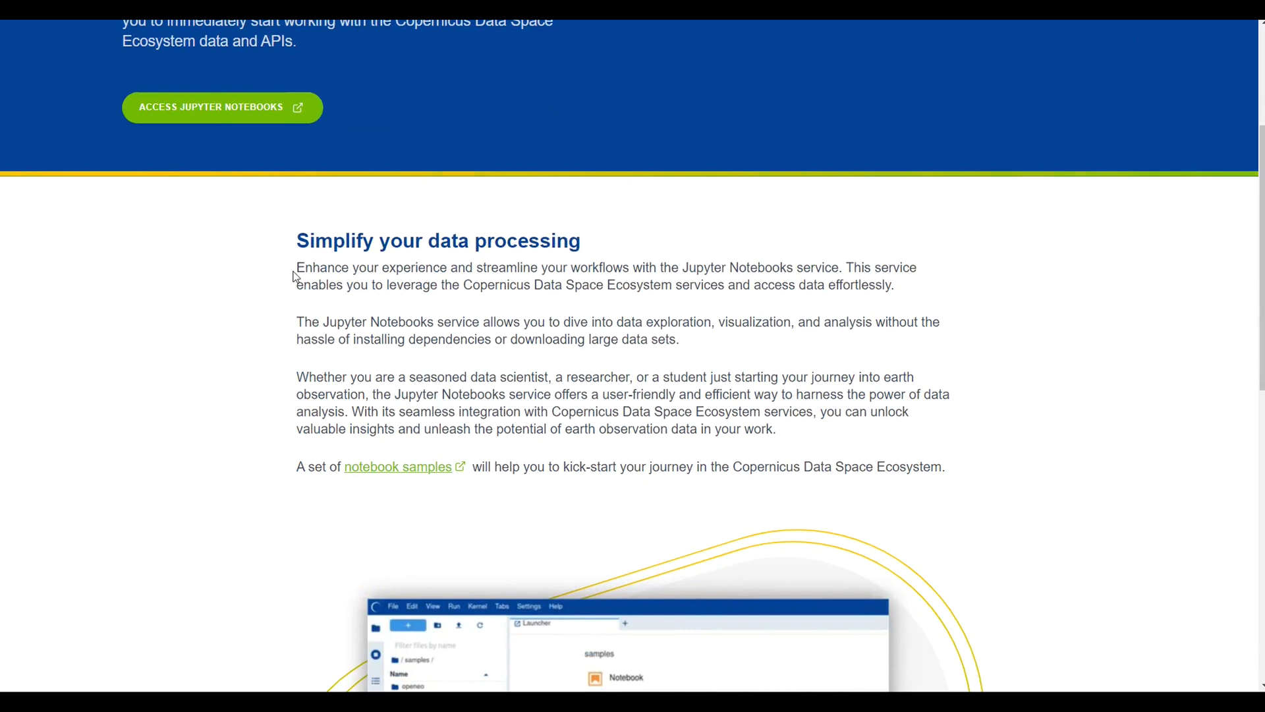
pyautogui.scroll(3)
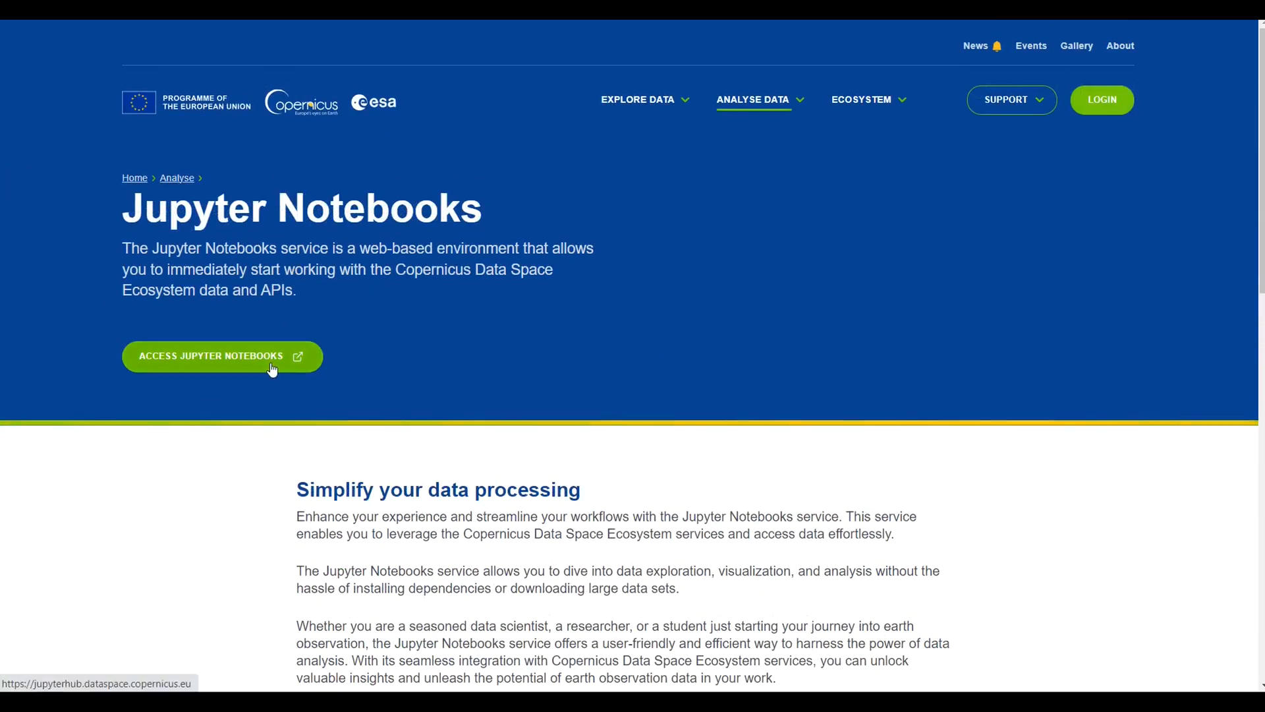
pyautogui.click(222, 355)
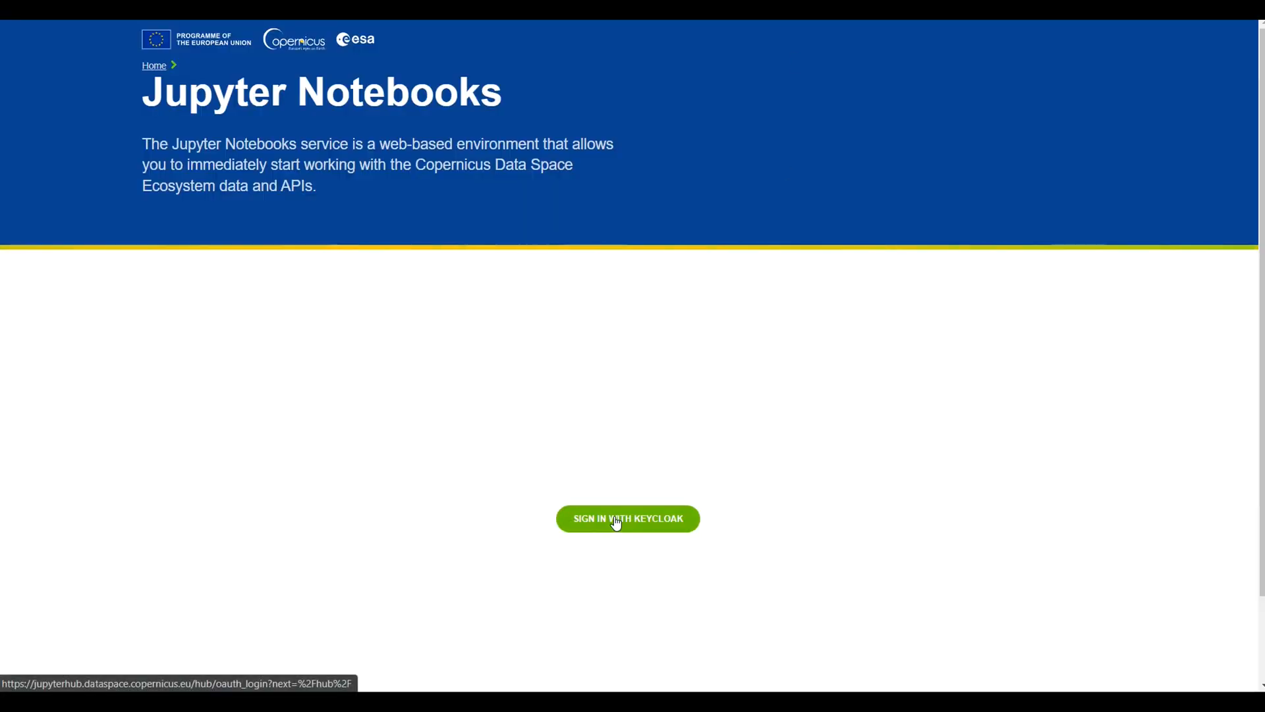
pyautogui.click(628, 518)
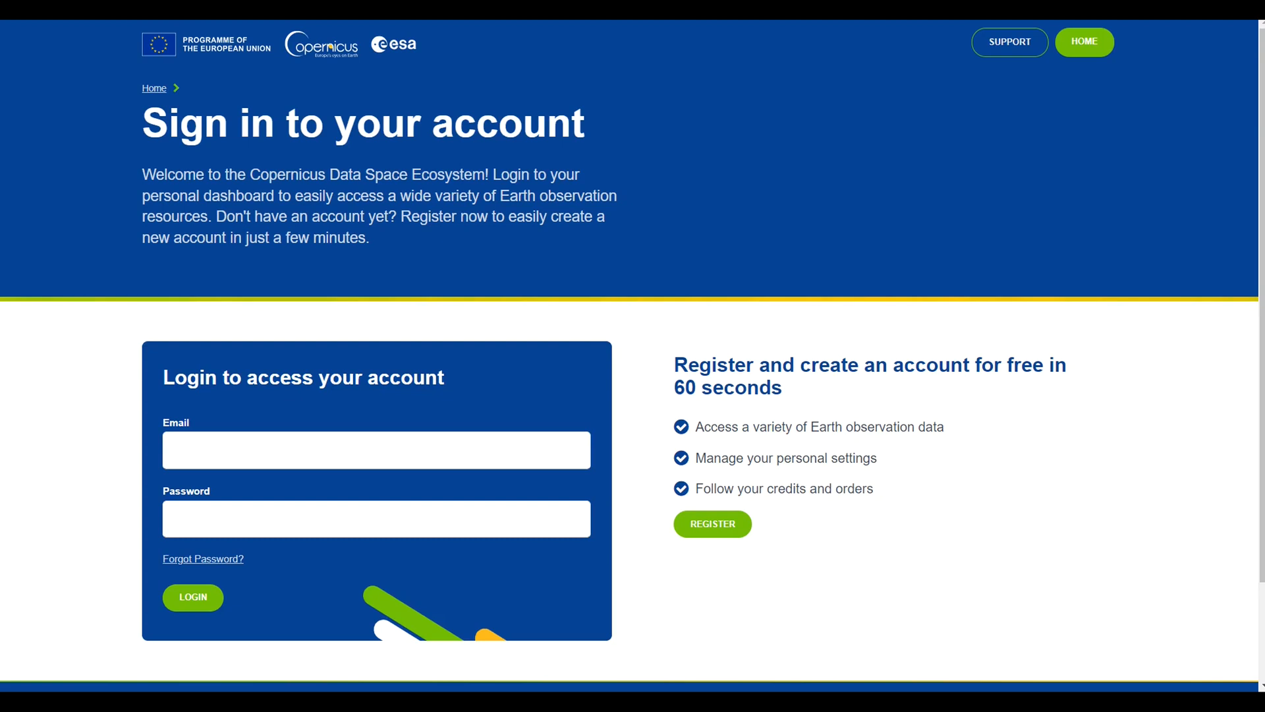
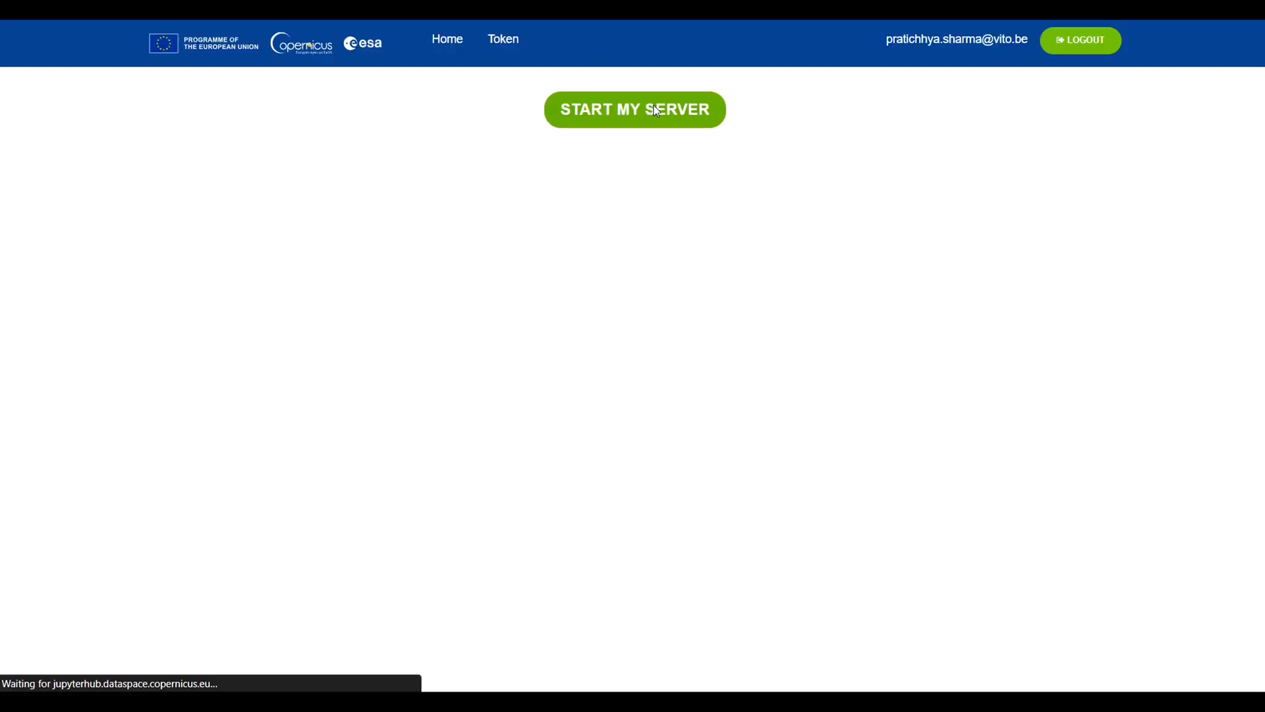
pyautogui.click(634, 108)
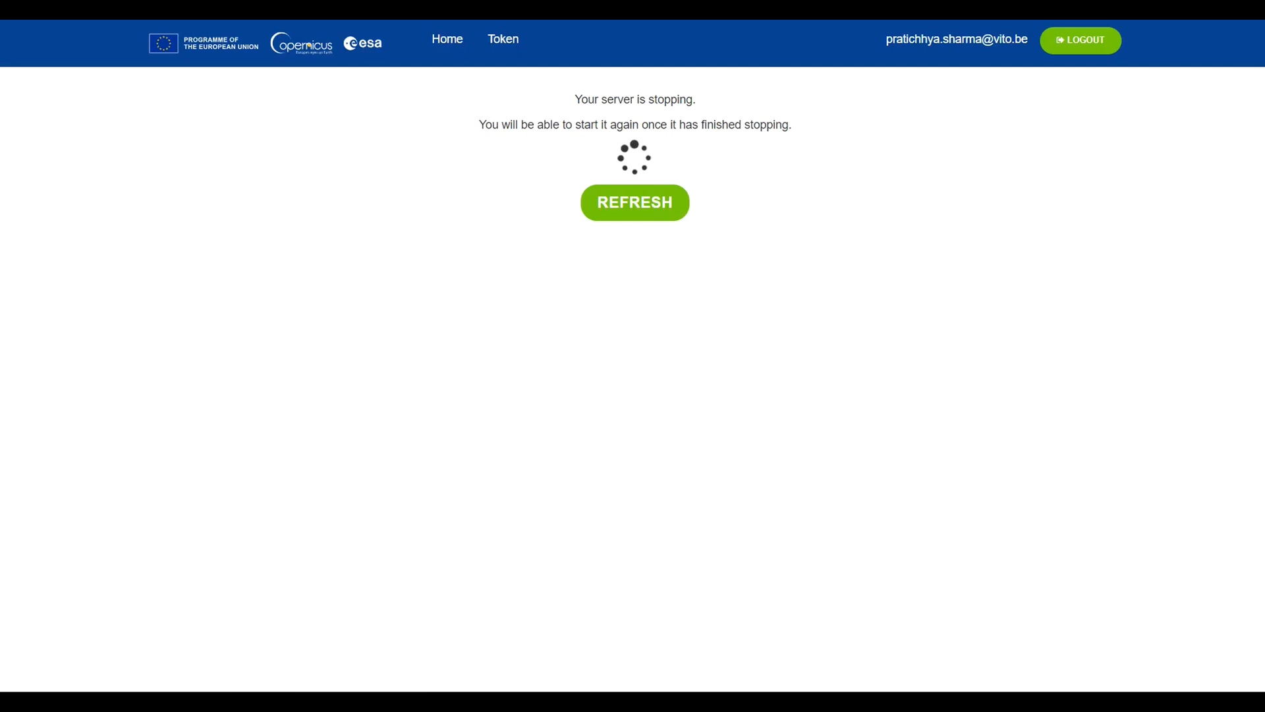
pyautogui.click(634, 202)
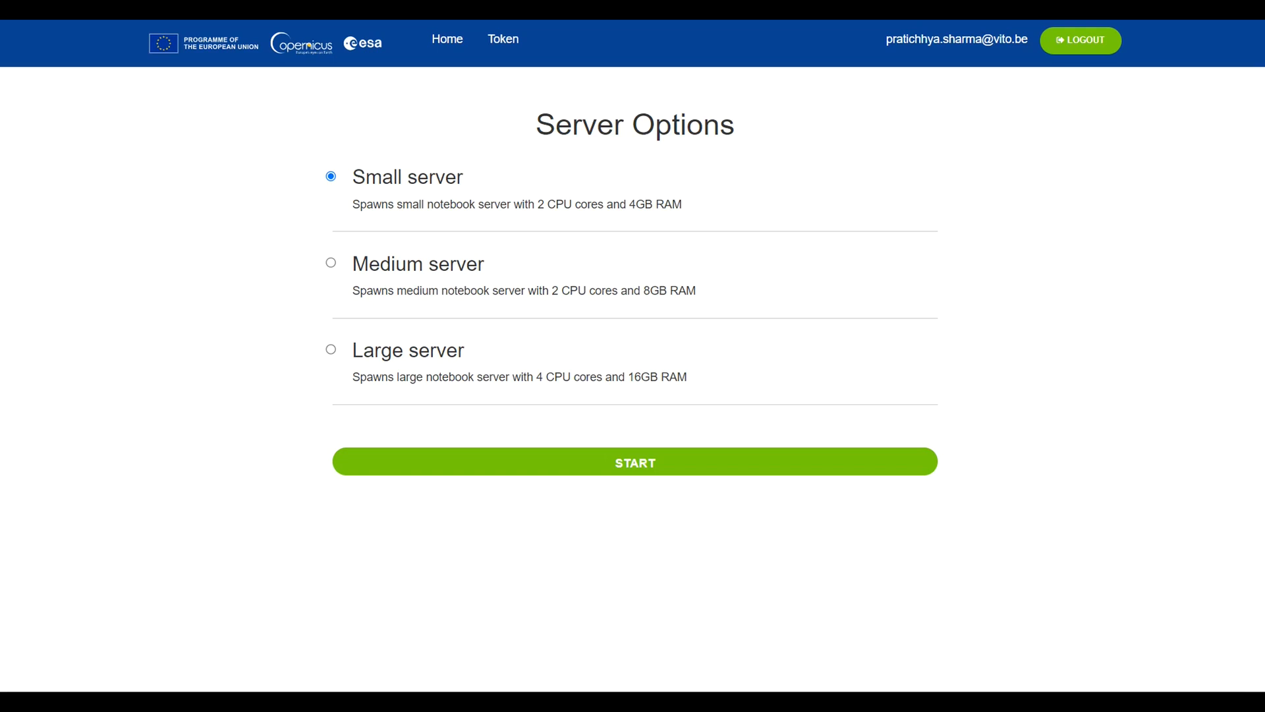
# - Start a Small notebook server
pyautogui.click(634, 462)
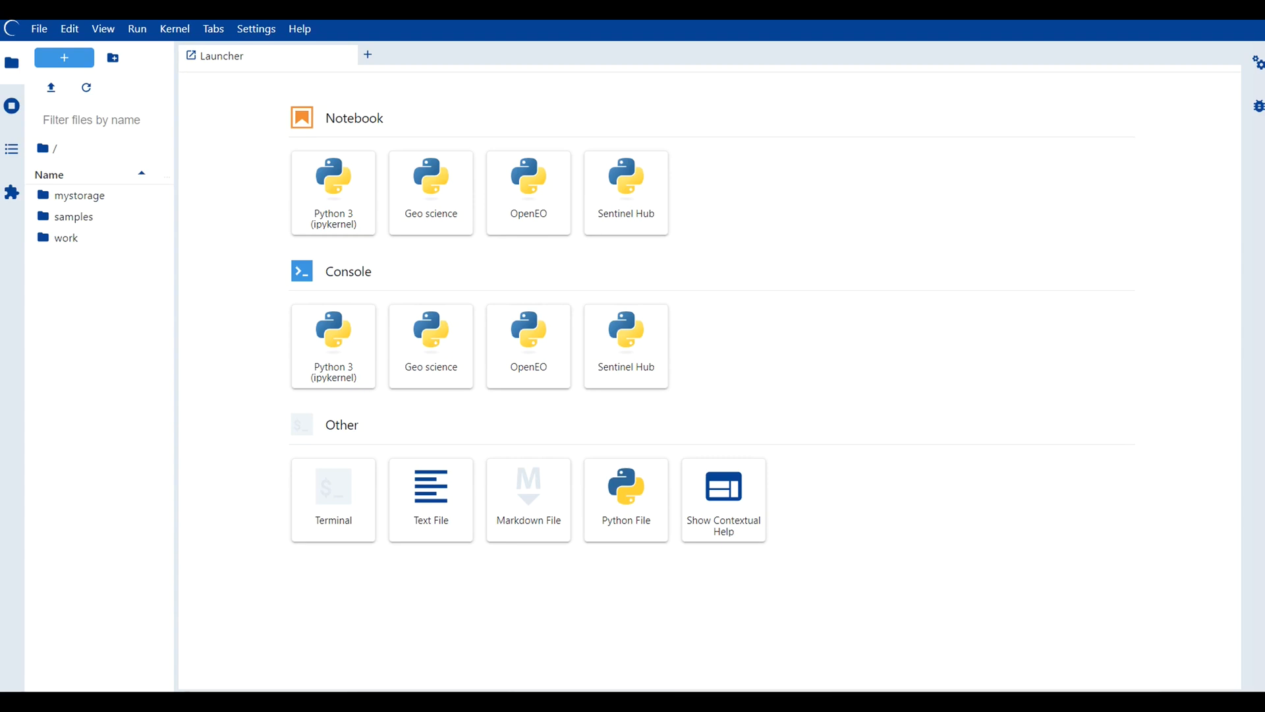
pyautogui.moveTo(203, 139)
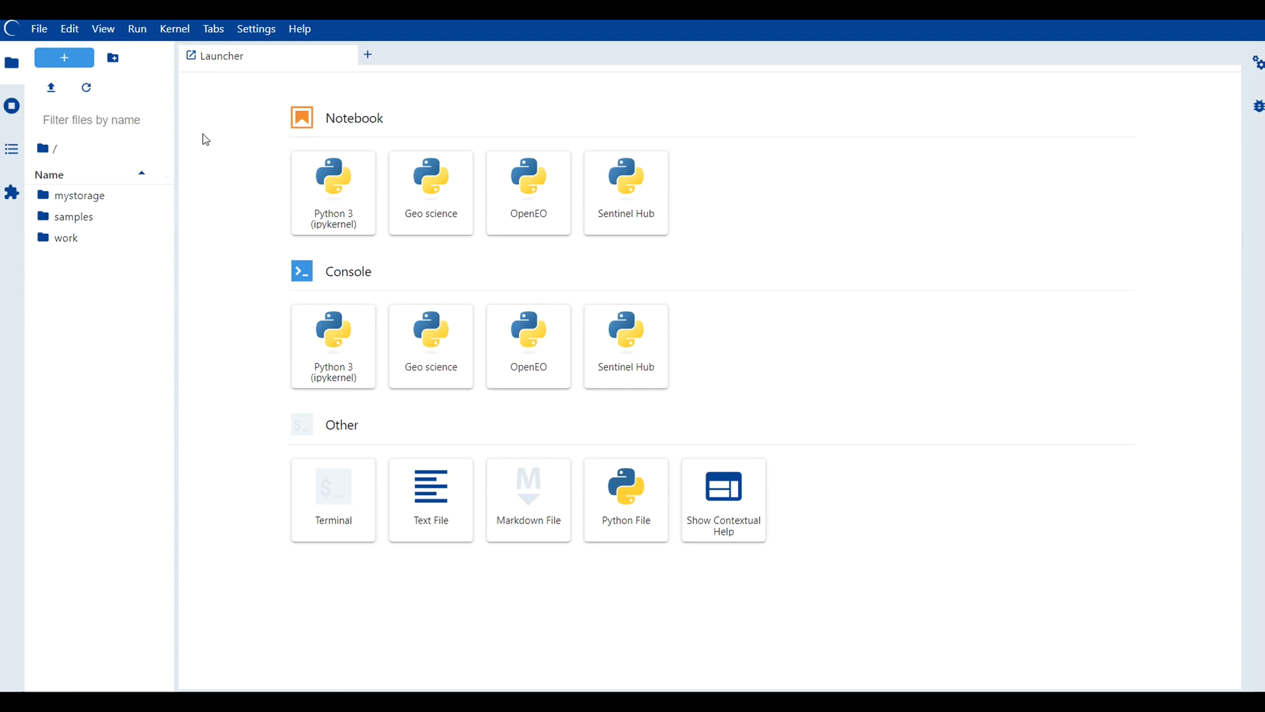
pyautogui.moveTo(215, 142)
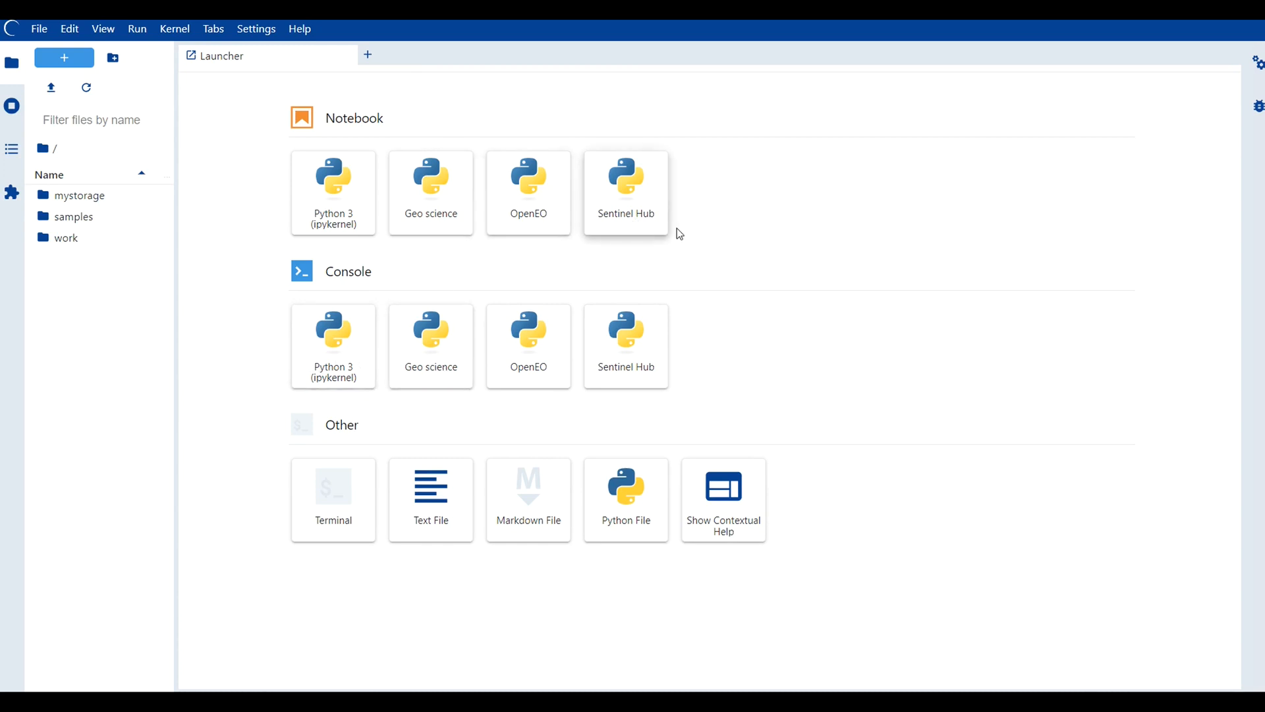
pyautogui.moveTo(881, 257)
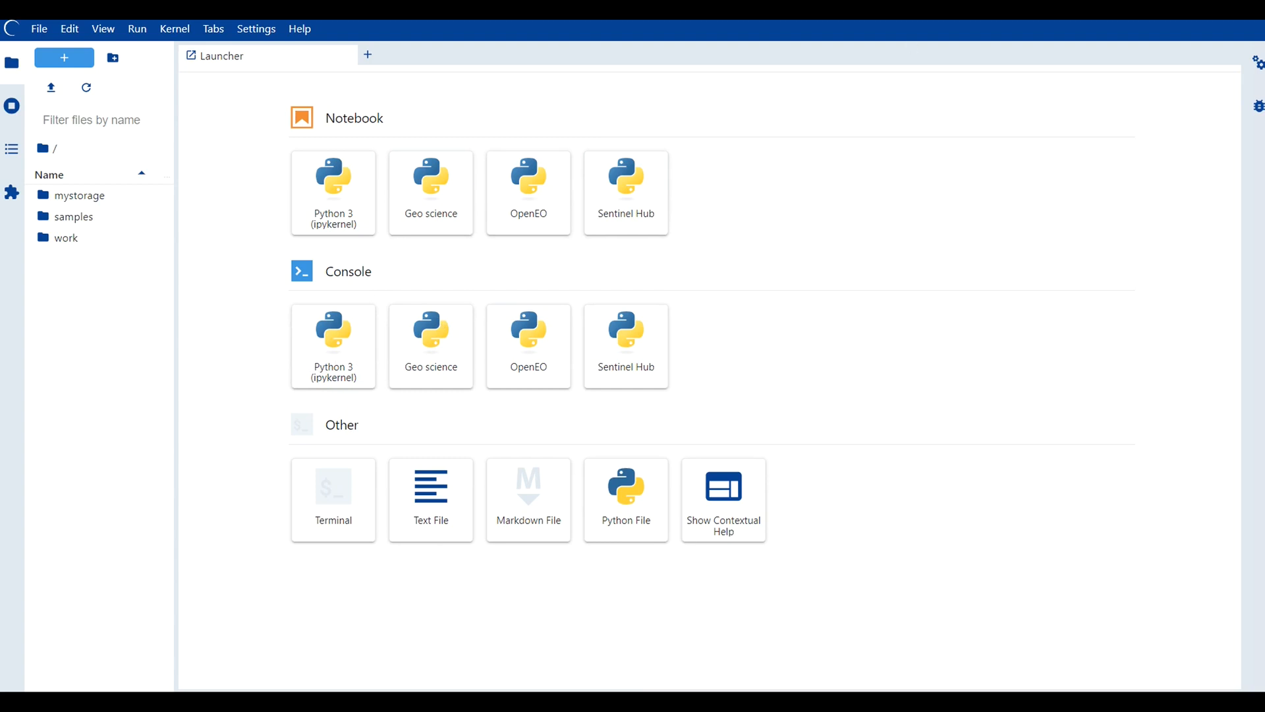
pyautogui.moveTo(419, 553)
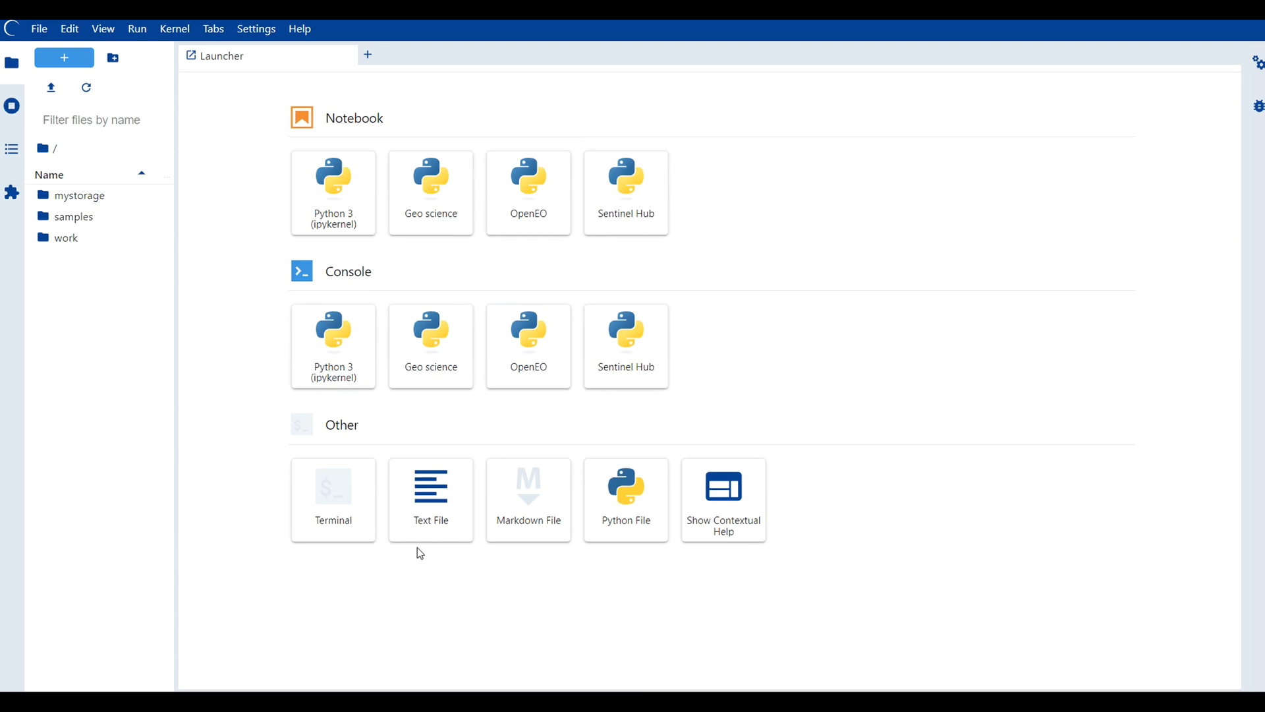
pyautogui.moveTo(737, 518)
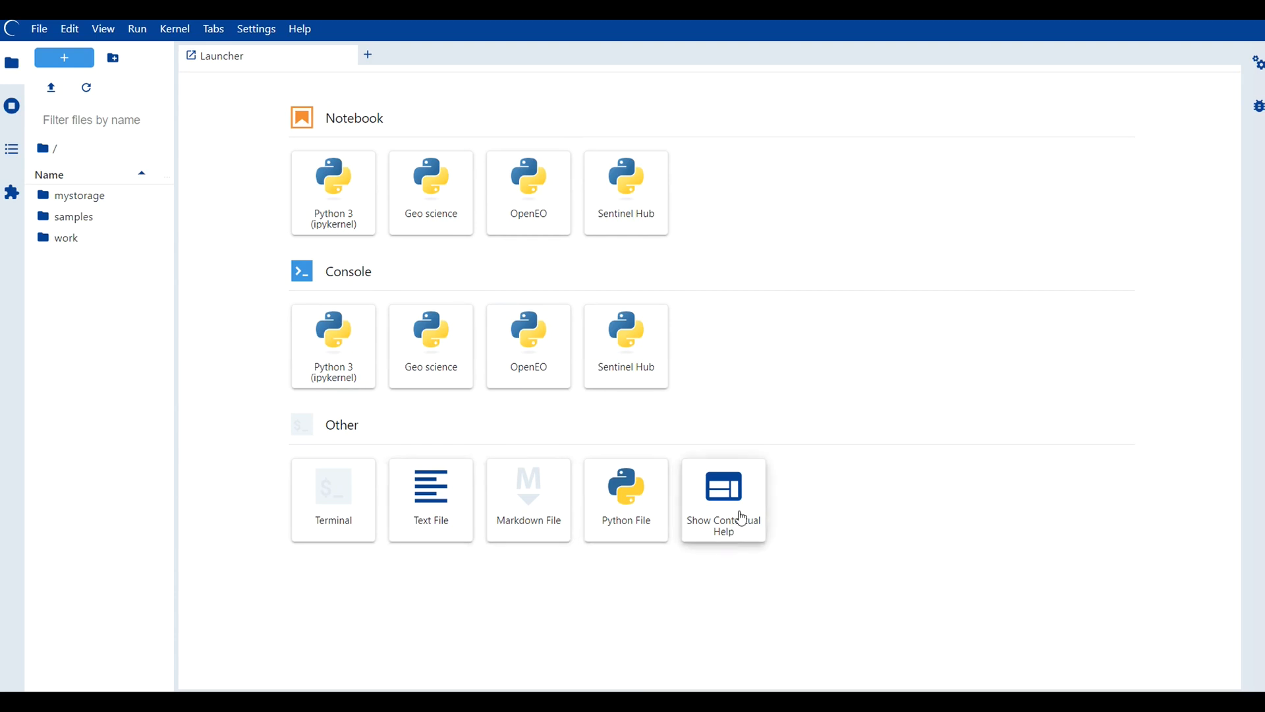
pyautogui.moveTo(380, 208)
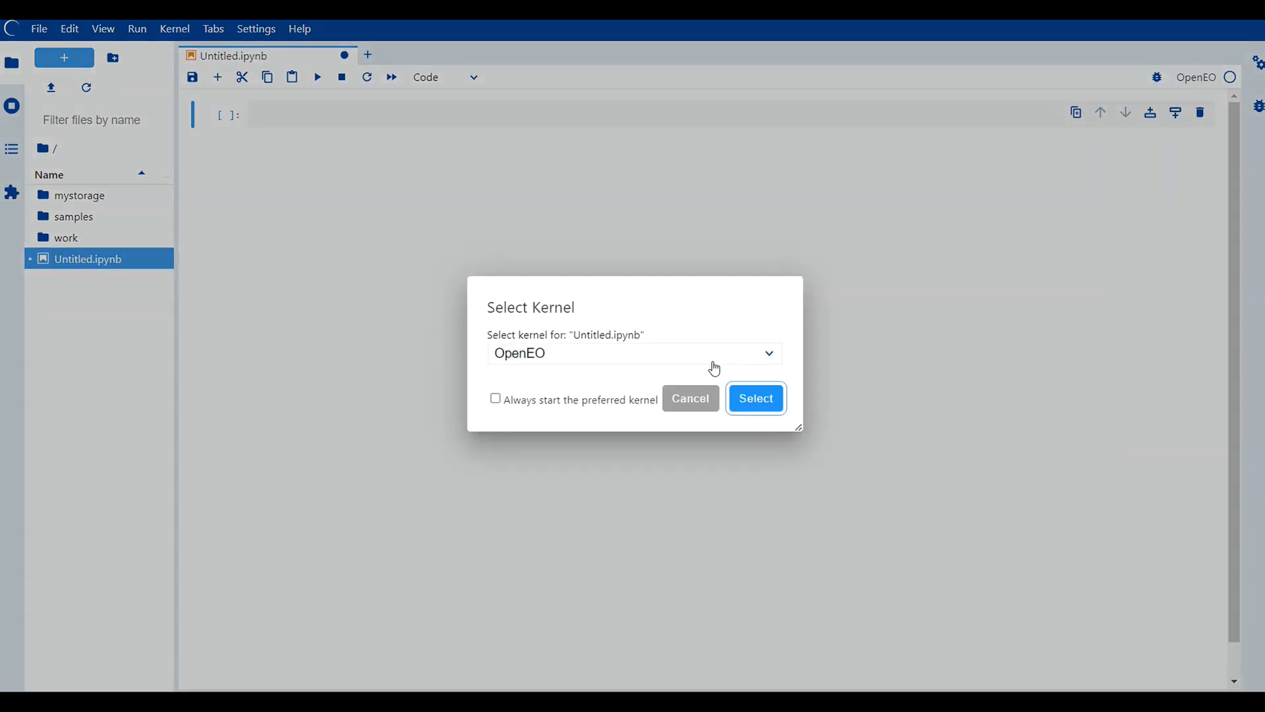
# - Confirm the OpenEO kernel, then select the mystorage folder in the file browser
pyautogui.click(634, 353)
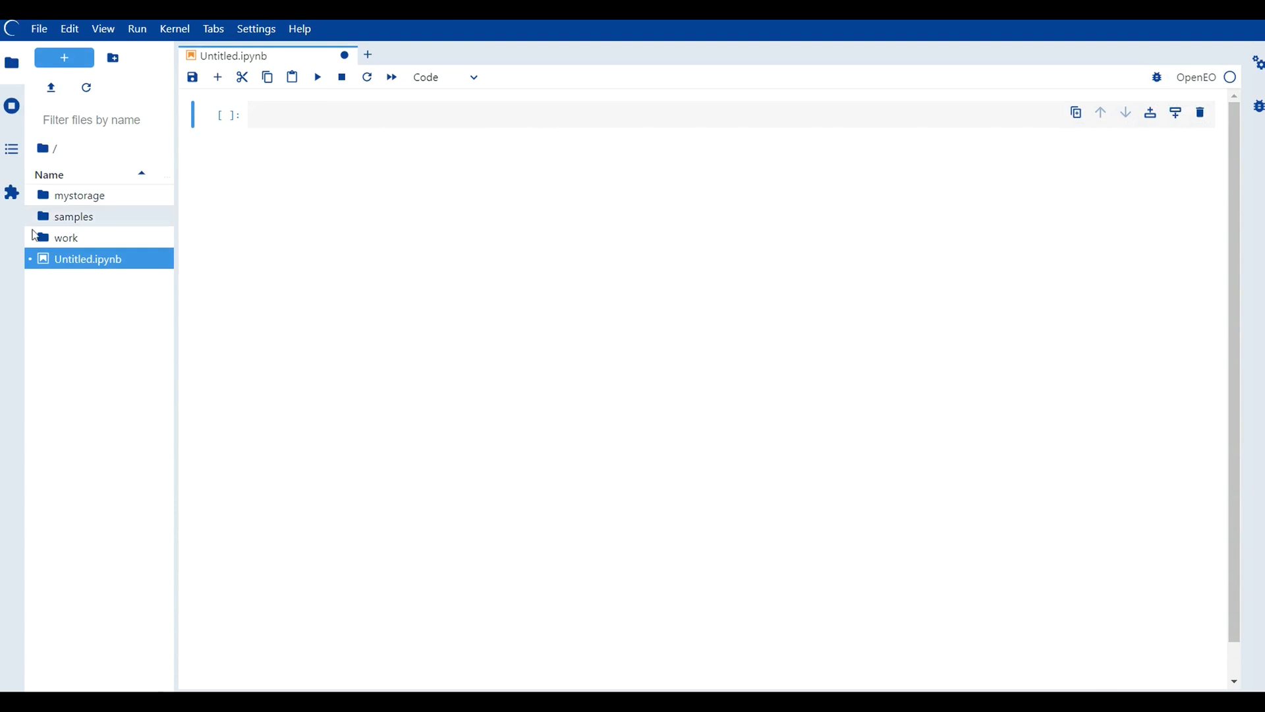
pyautogui.moveTo(69, 295)
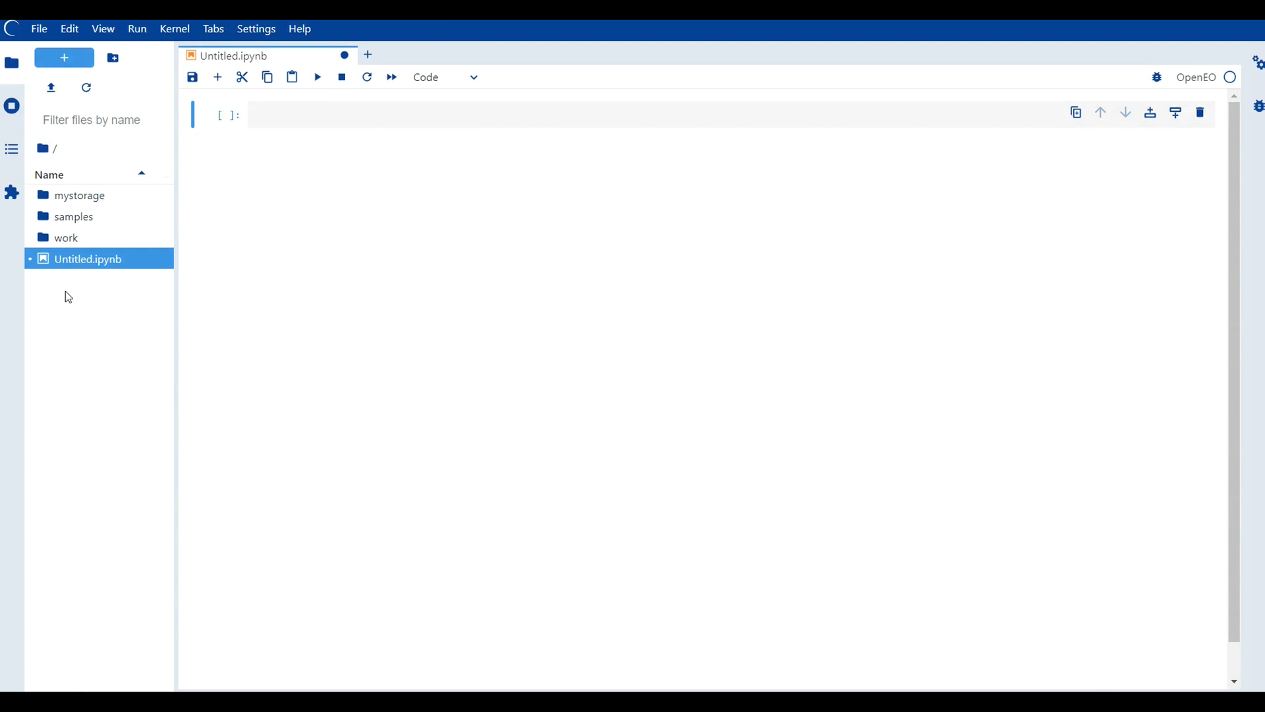
pyautogui.moveTo(90, 296)
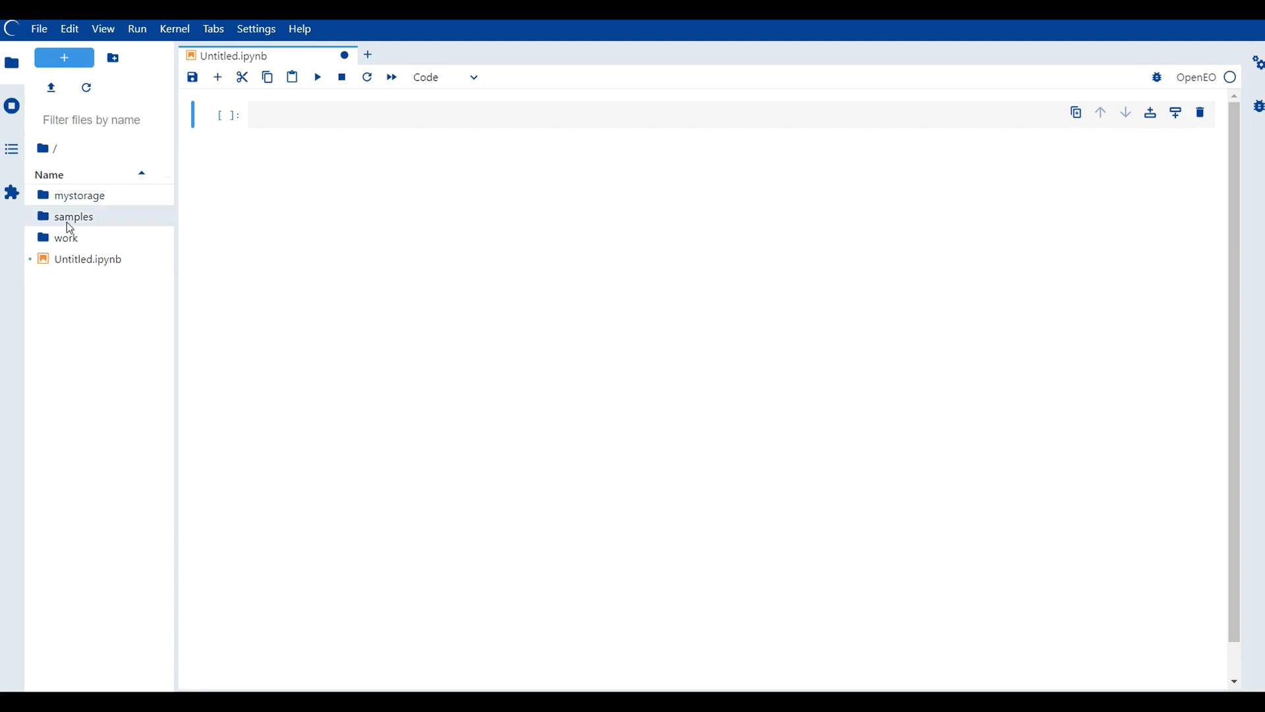
pyautogui.doubleClick(73, 217)
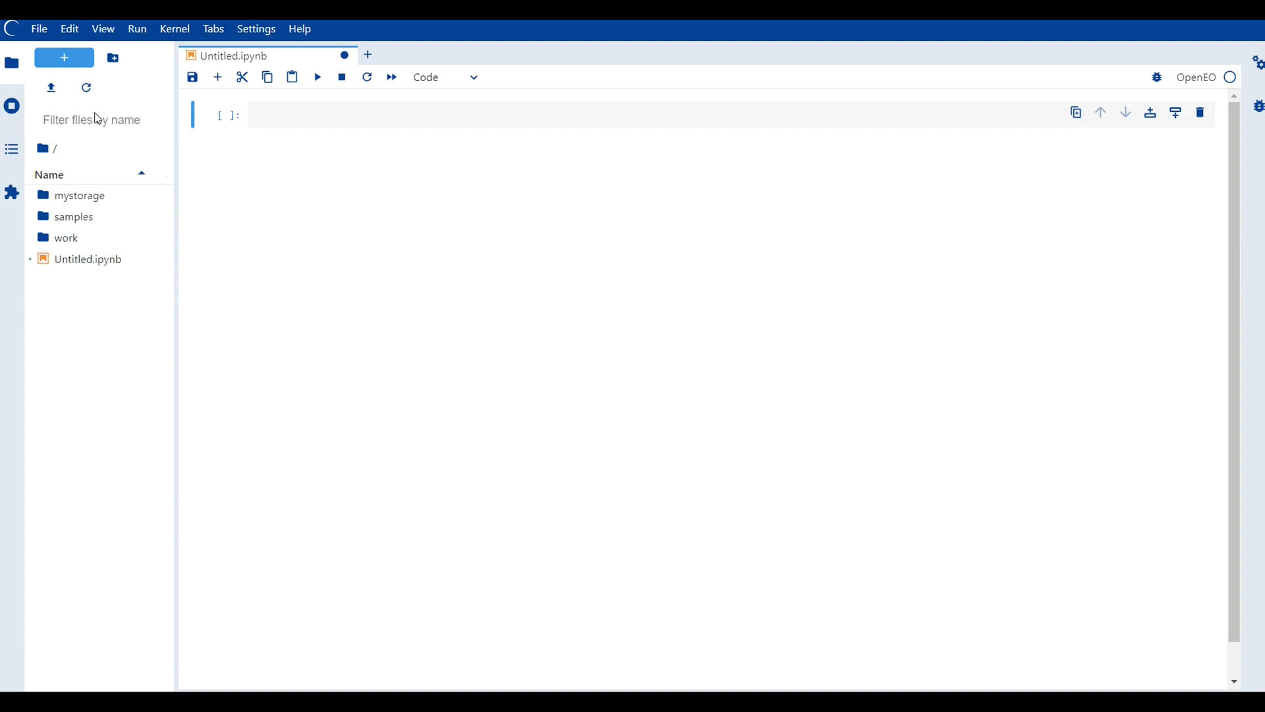
pyautogui.click(80, 195)
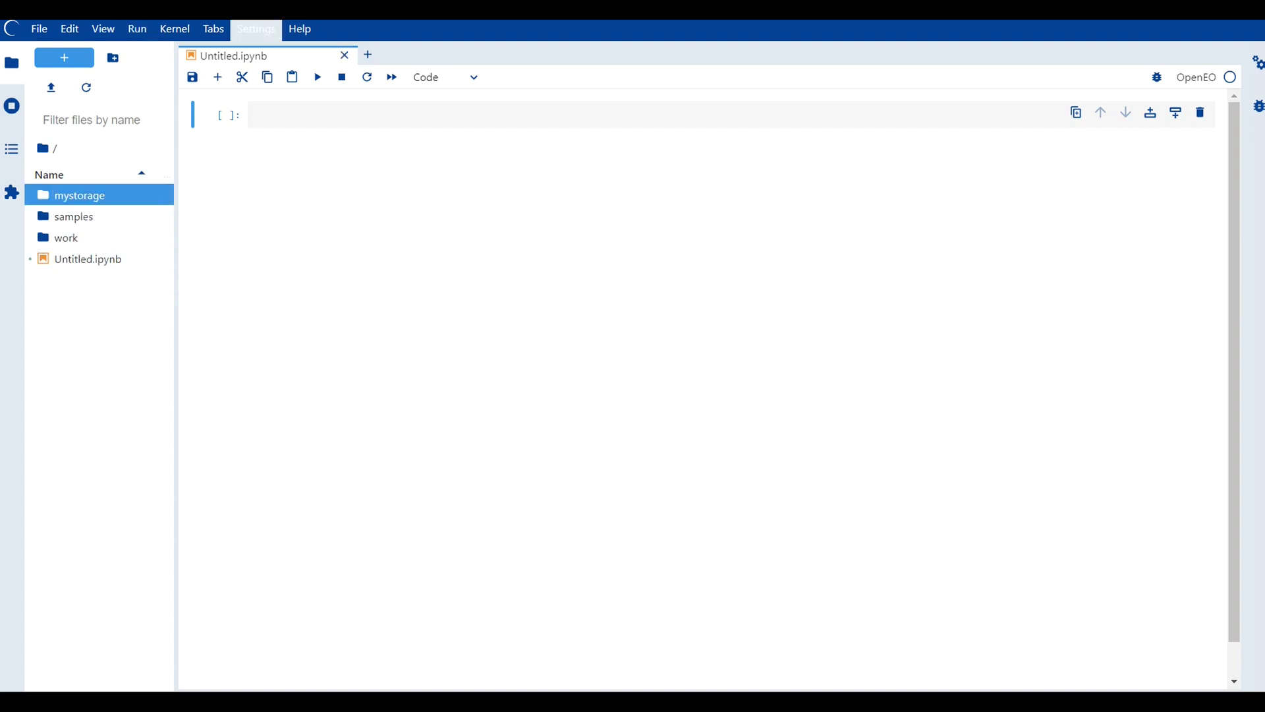
pyautogui.doubleClick(79, 194)
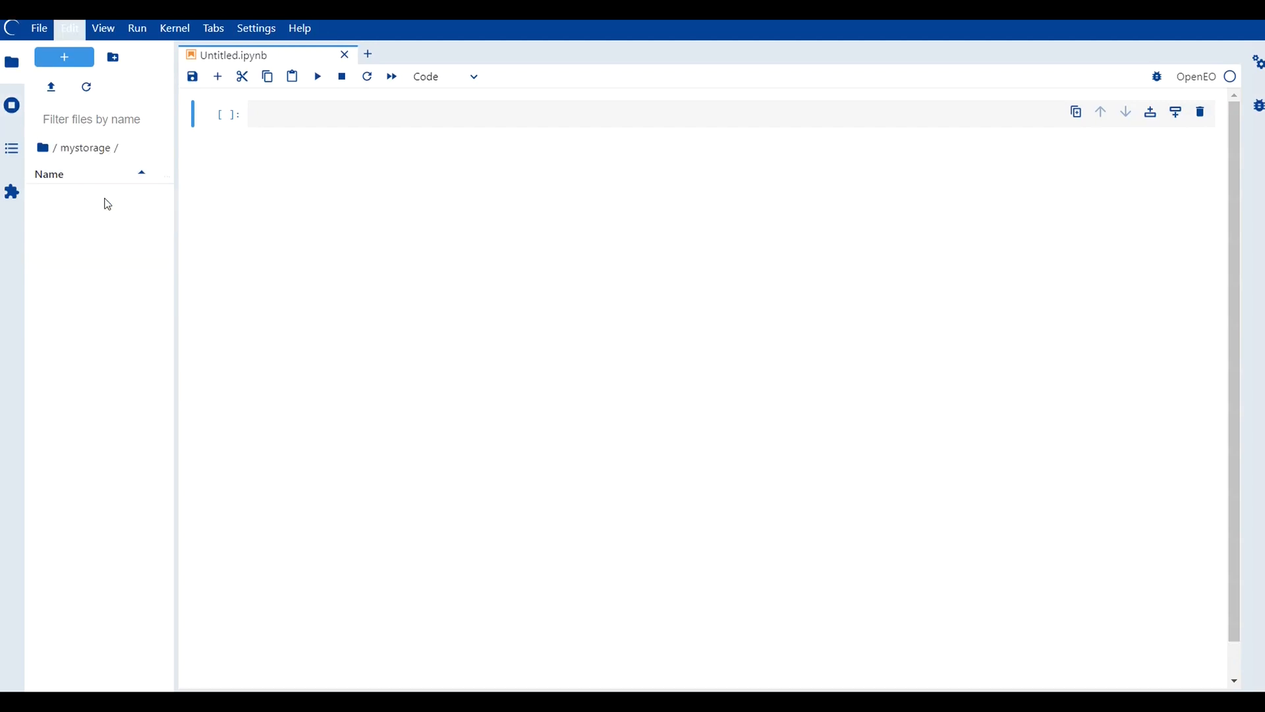
pyautogui.moveTo(118, 216)
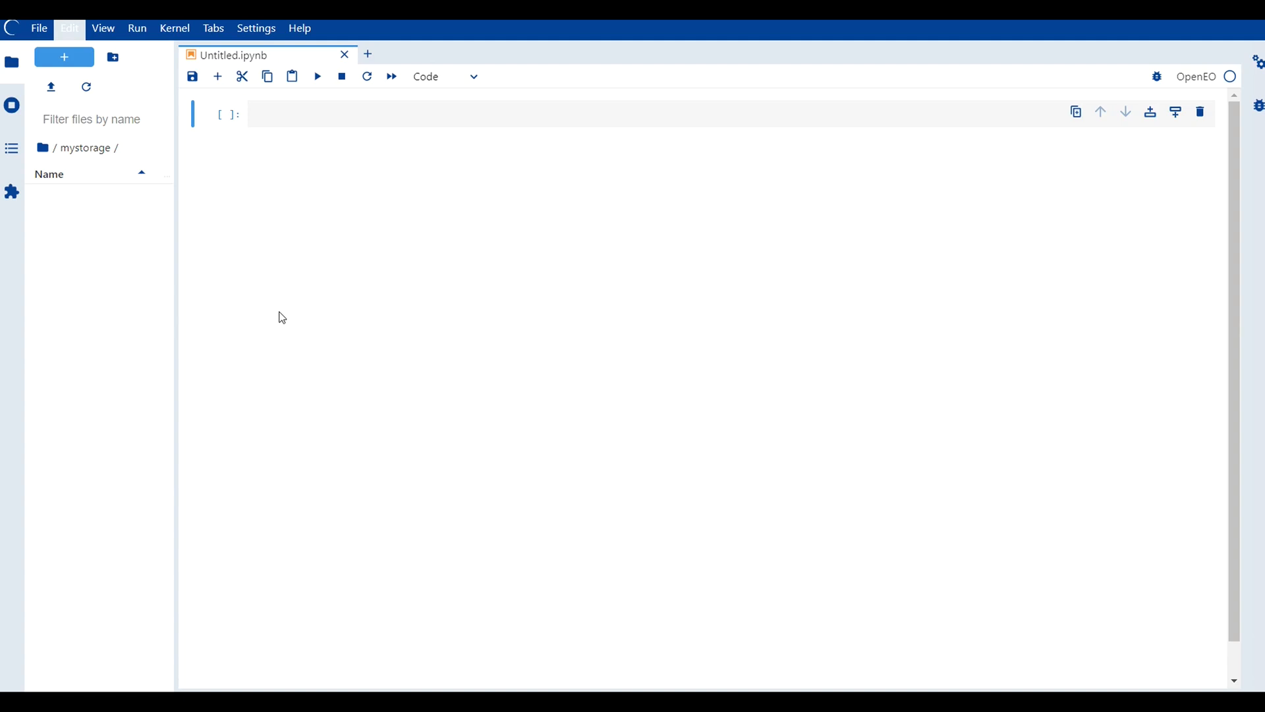
pyautogui.moveTo(195, 217)
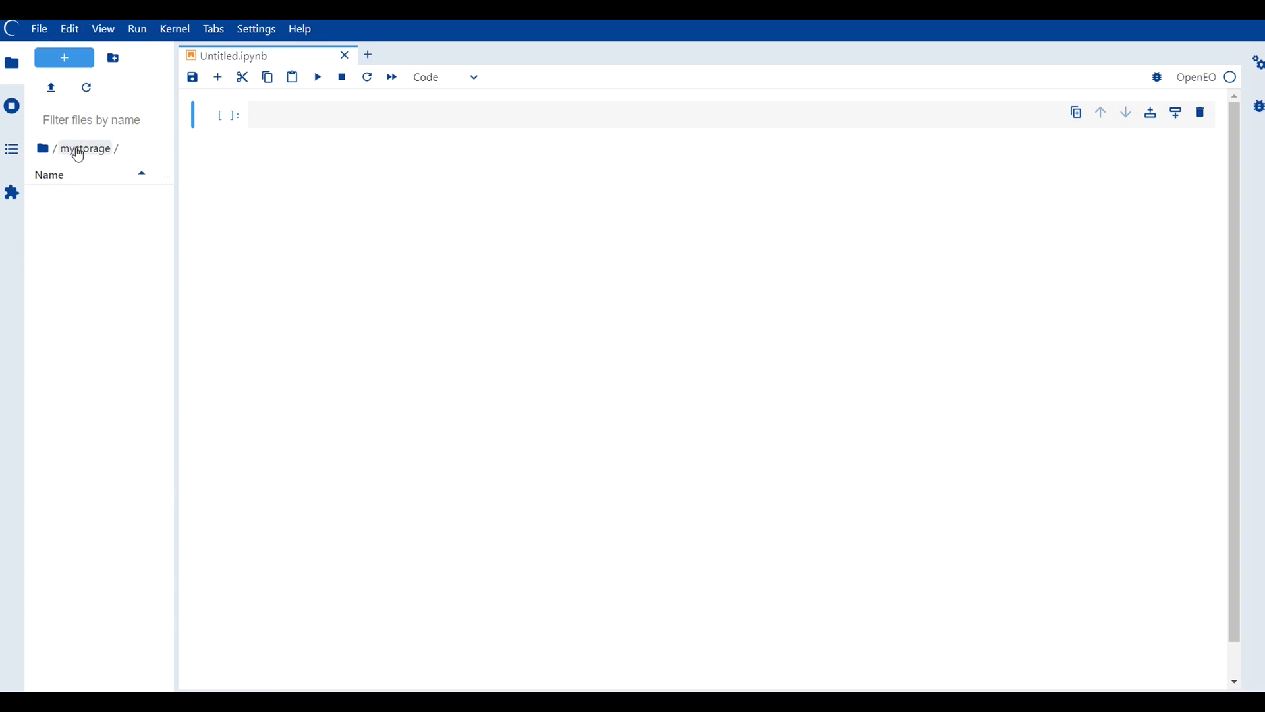
pyautogui.click(54, 148)
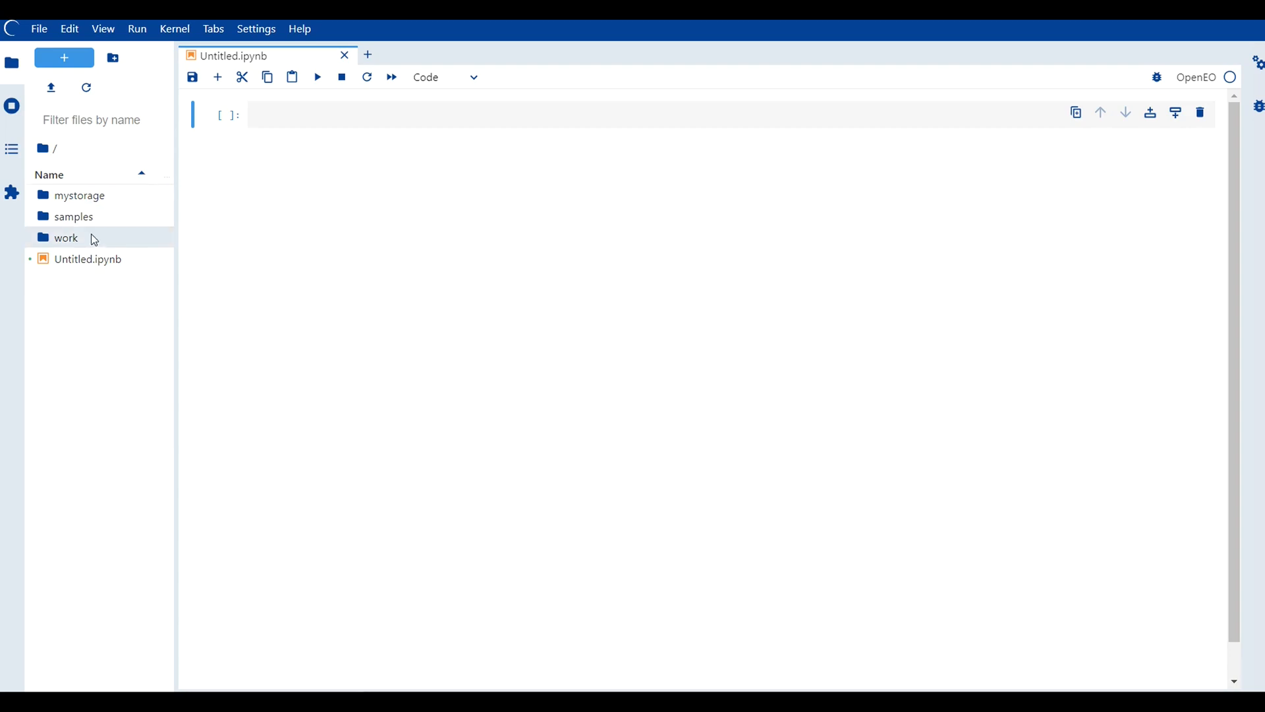
pyautogui.moveTo(66, 237)
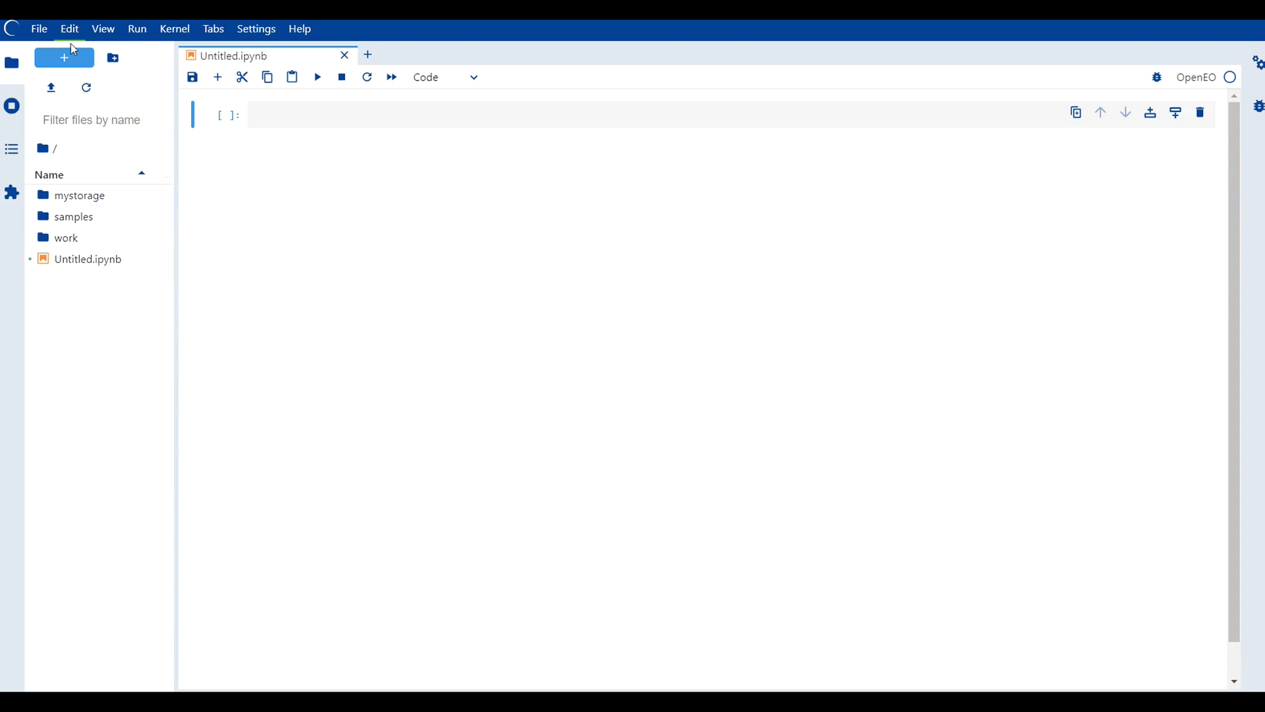
pyautogui.moveTo(69, 28)
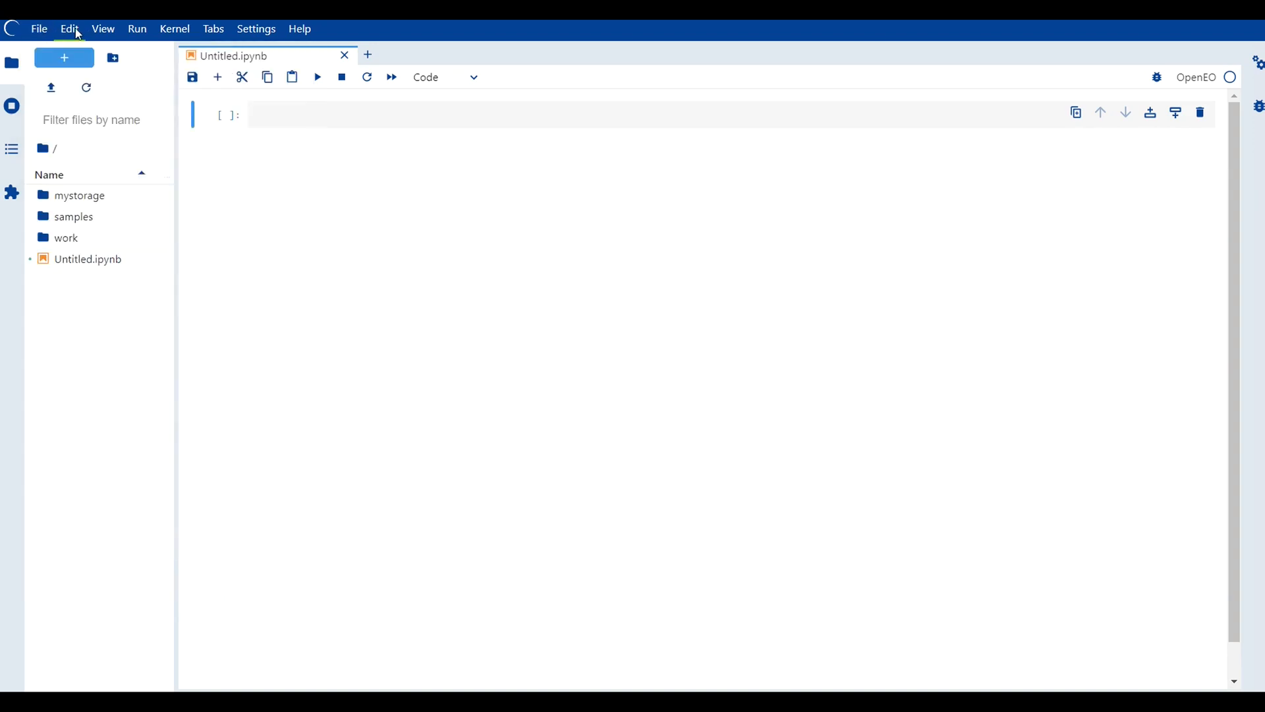
pyautogui.moveTo(103, 28)
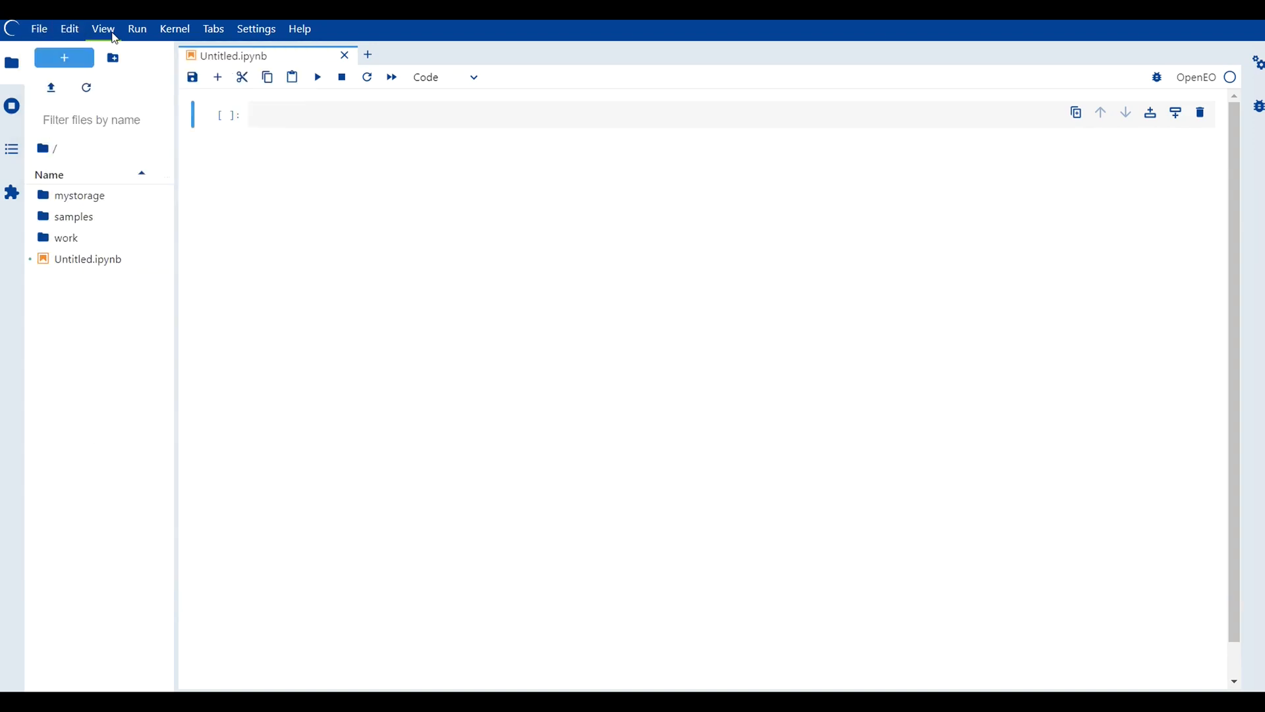
pyautogui.click(136, 28)
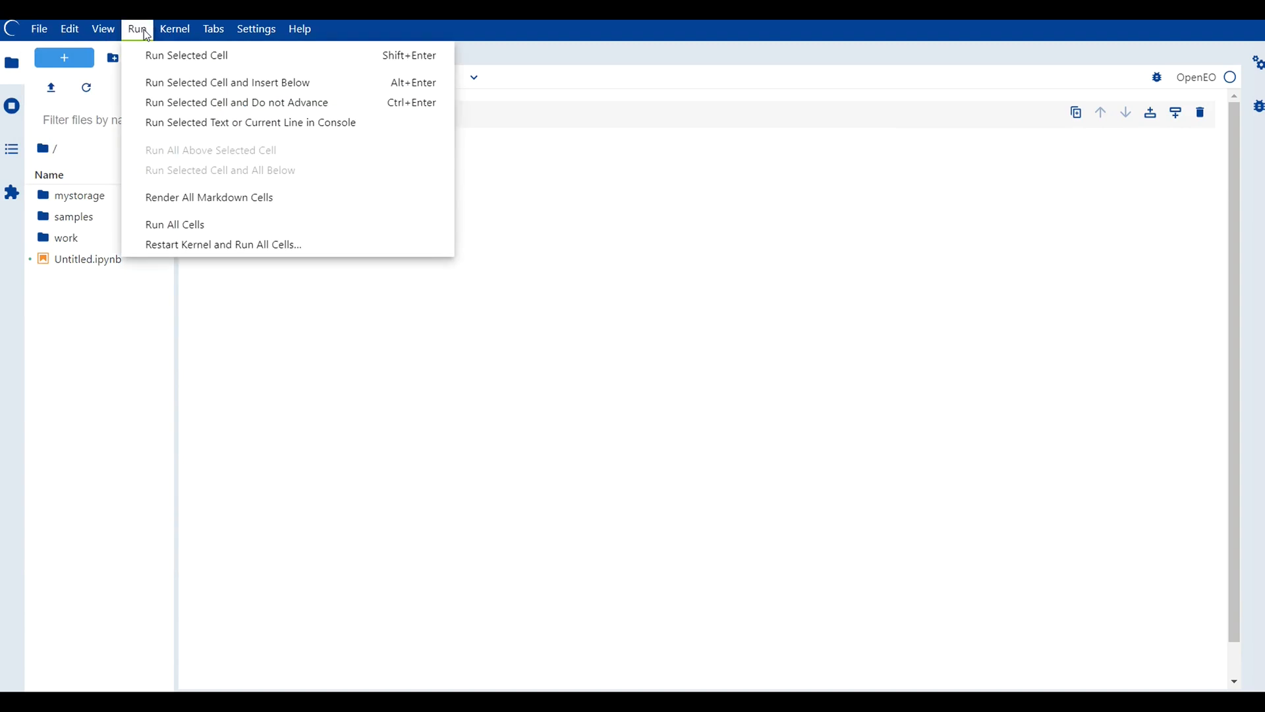
pyautogui.click(174, 28)
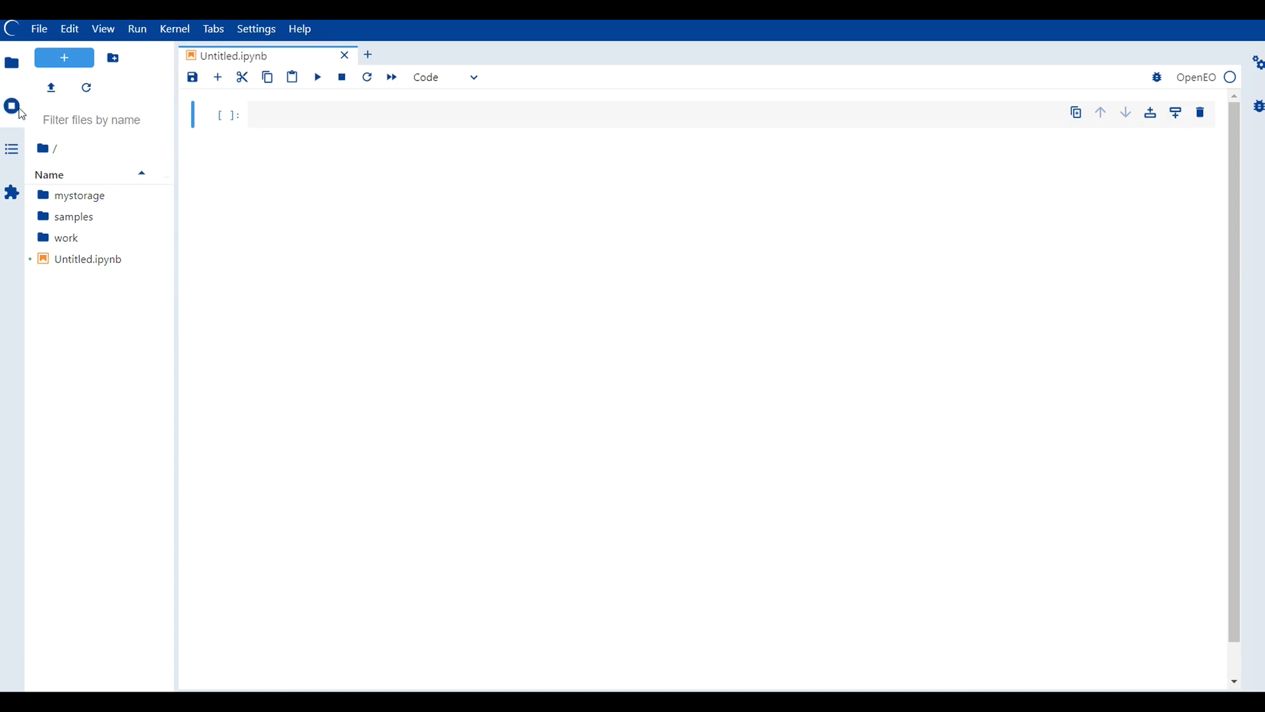
pyautogui.click(11, 106)
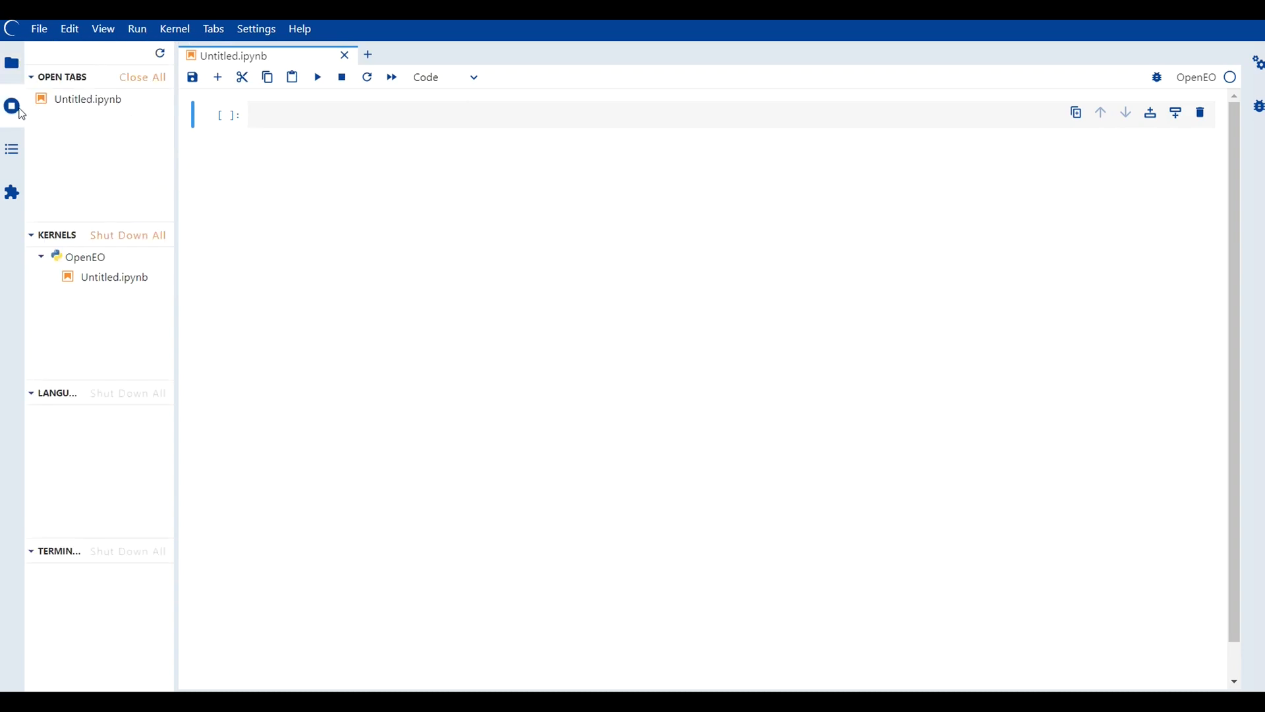
pyautogui.click(11, 63)
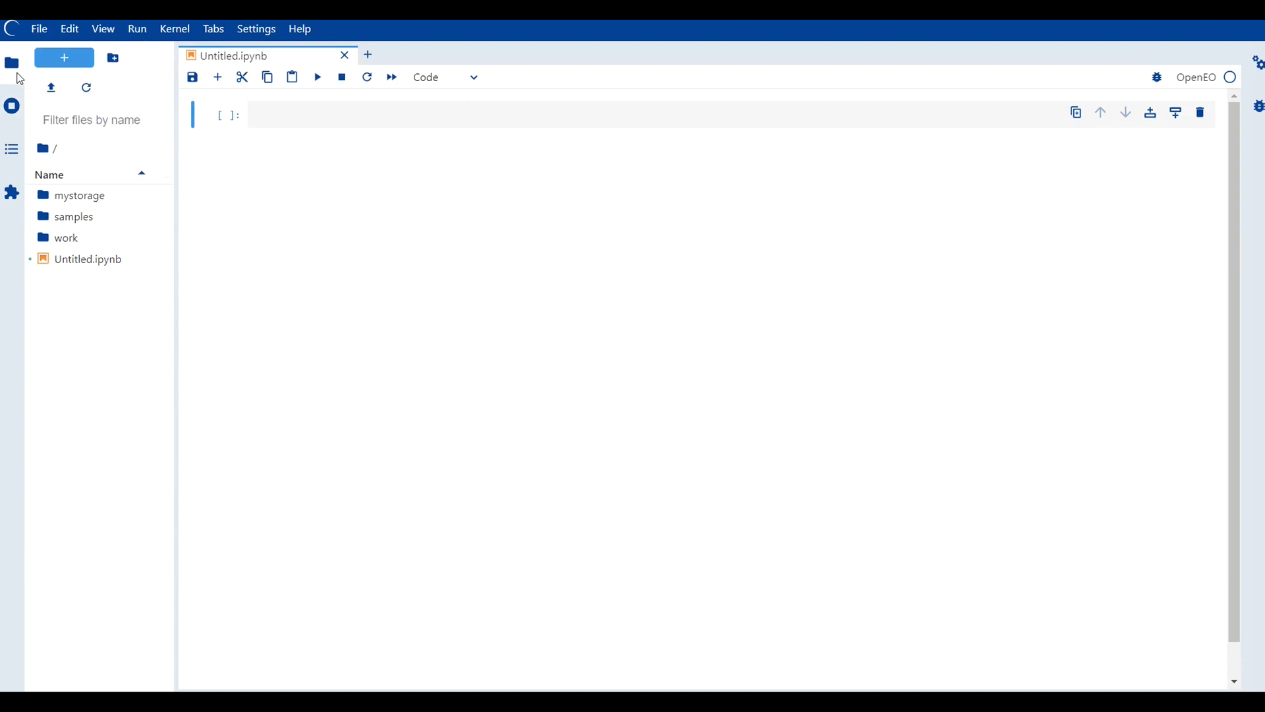
pyautogui.moveTo(170, 68)
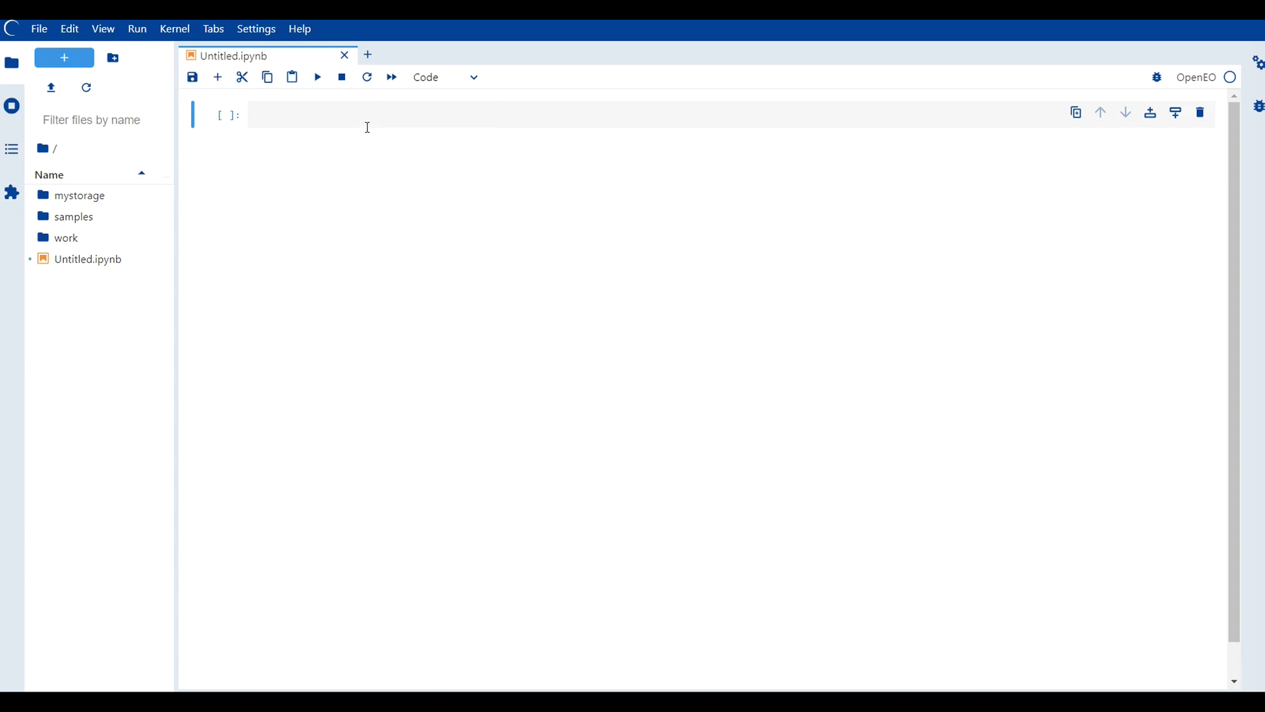
pyautogui.moveTo(368, 140)
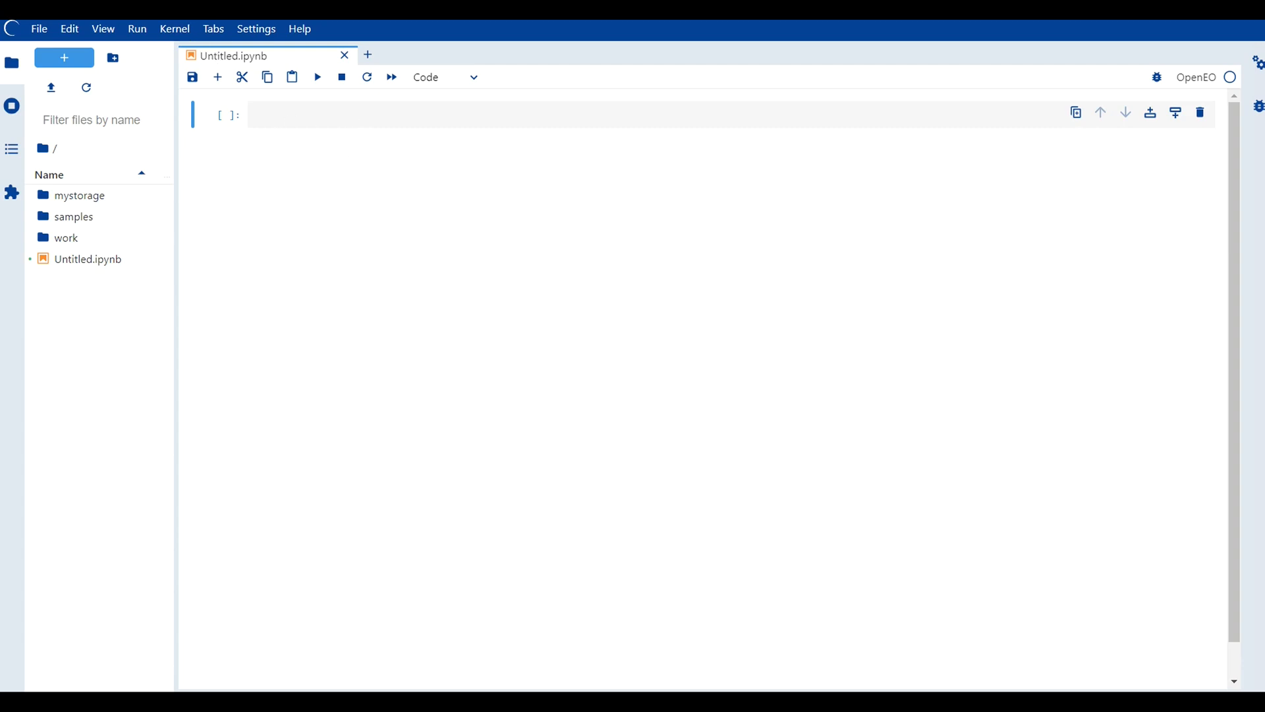
# - Enter '!pip install required_packages' in the untitled notebook's cell
pyautogui.rightClick(87, 259)
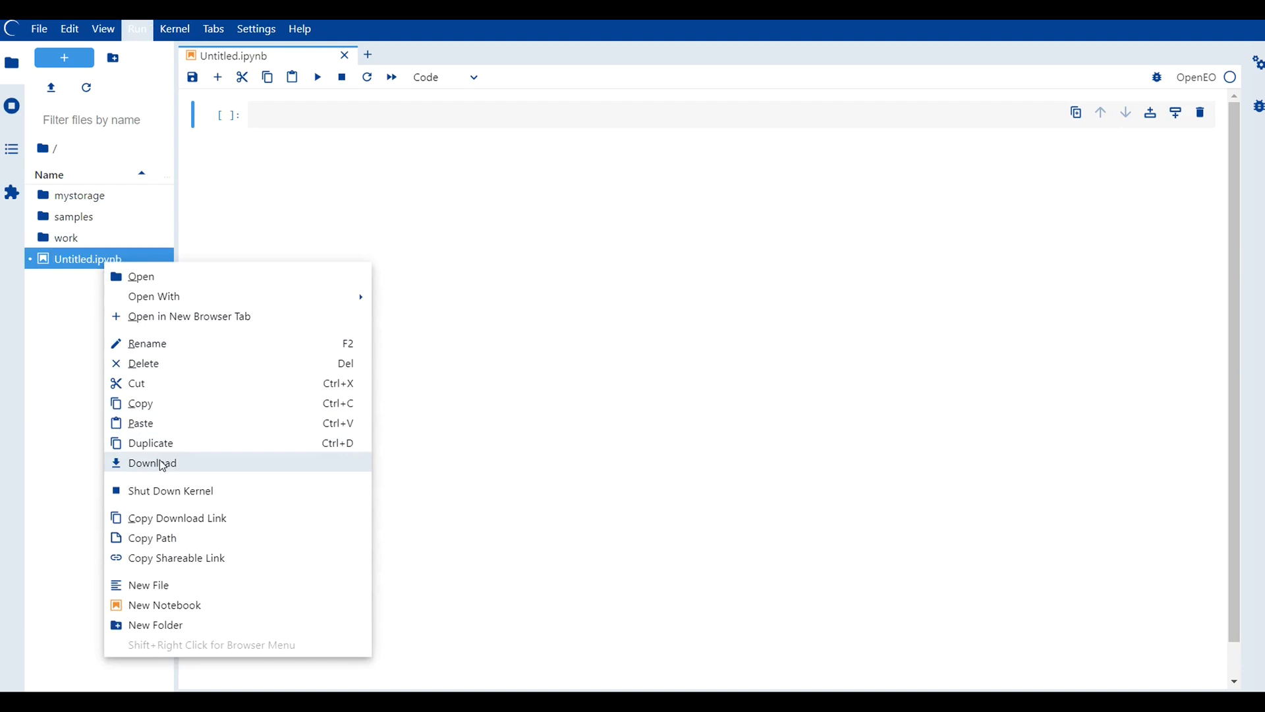
pyautogui.moveTo(176, 557)
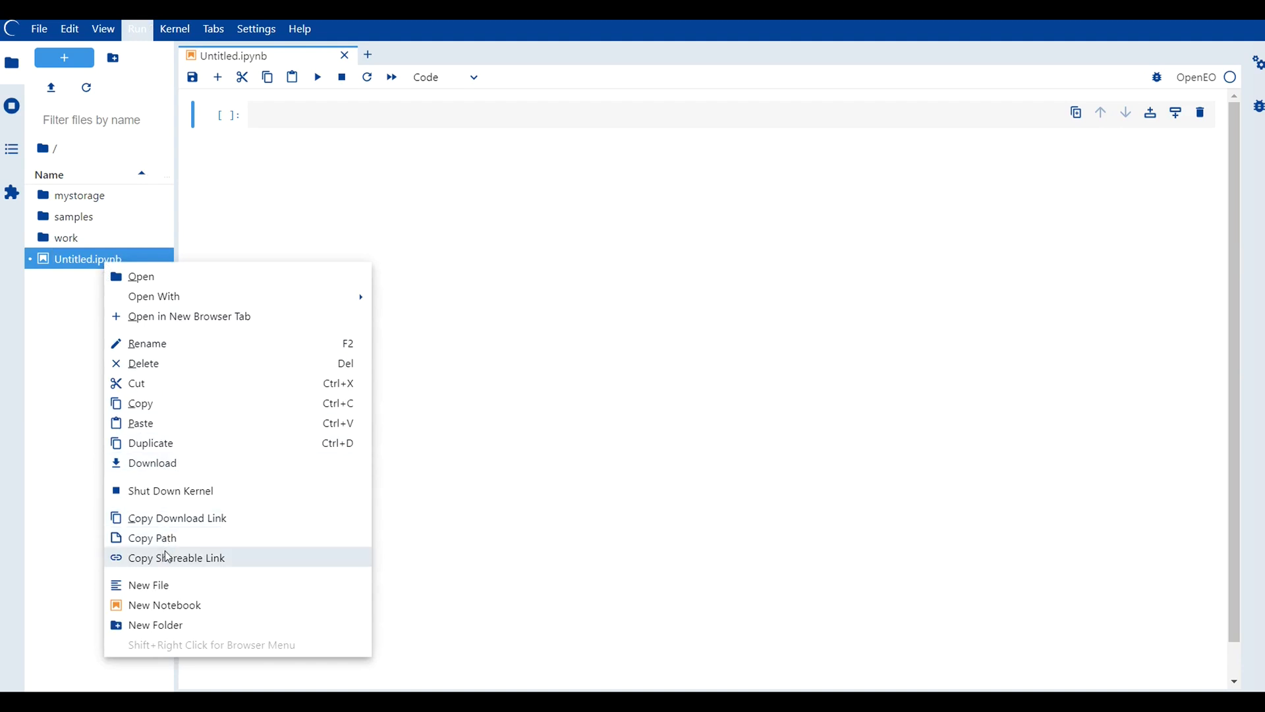
pyautogui.moveTo(166, 547)
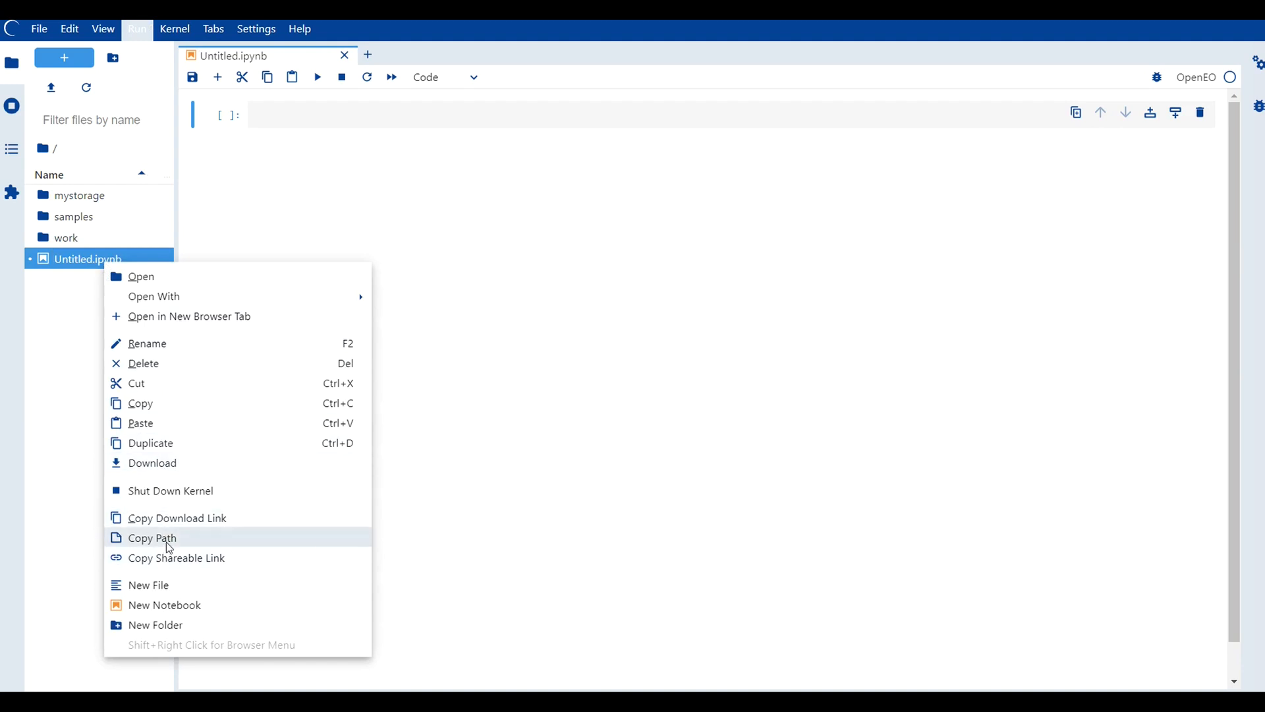
pyautogui.write('!pip install required_packages')
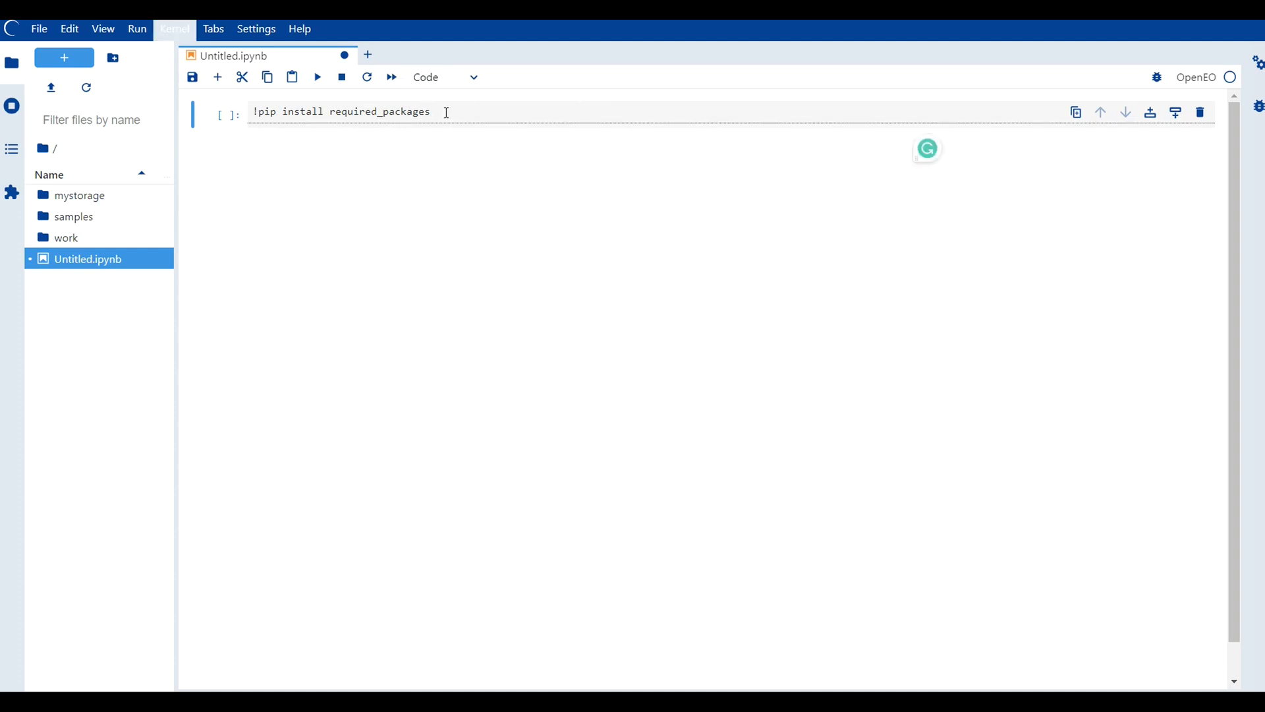
# - Convert the pip install cell to a Markdown cell
pyautogui.click(432, 111)
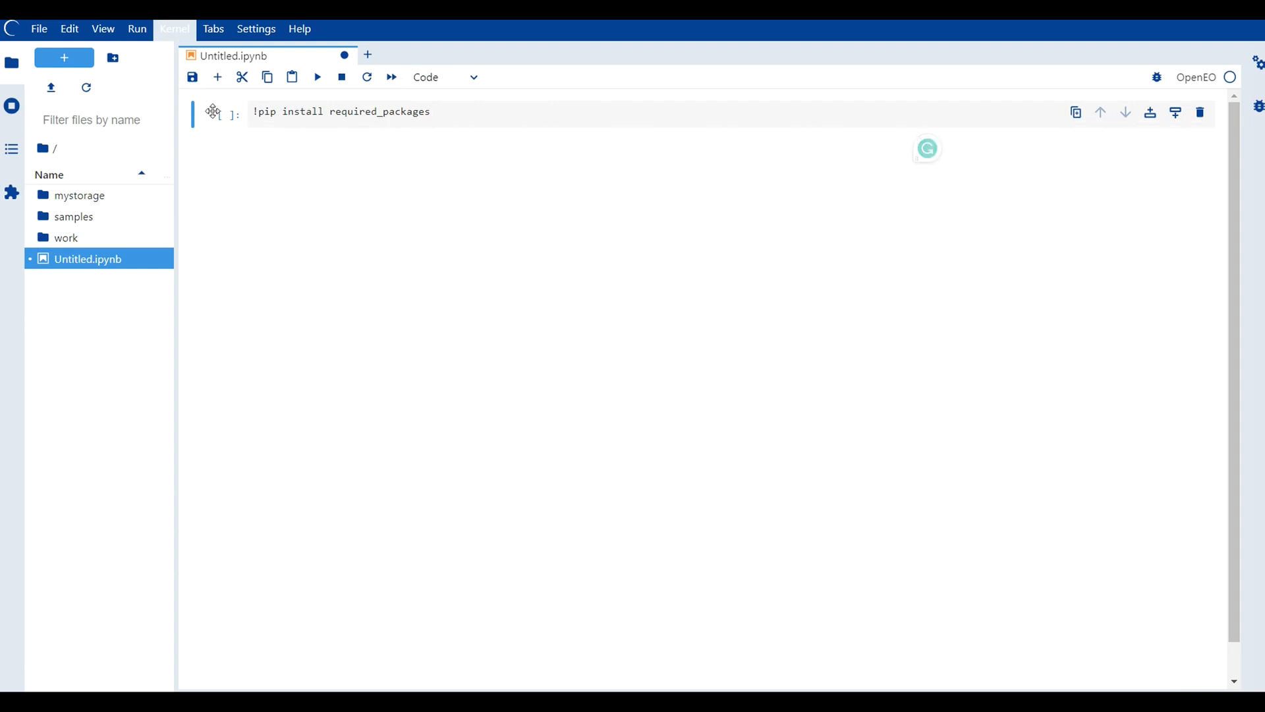
pyautogui.click(443, 76)
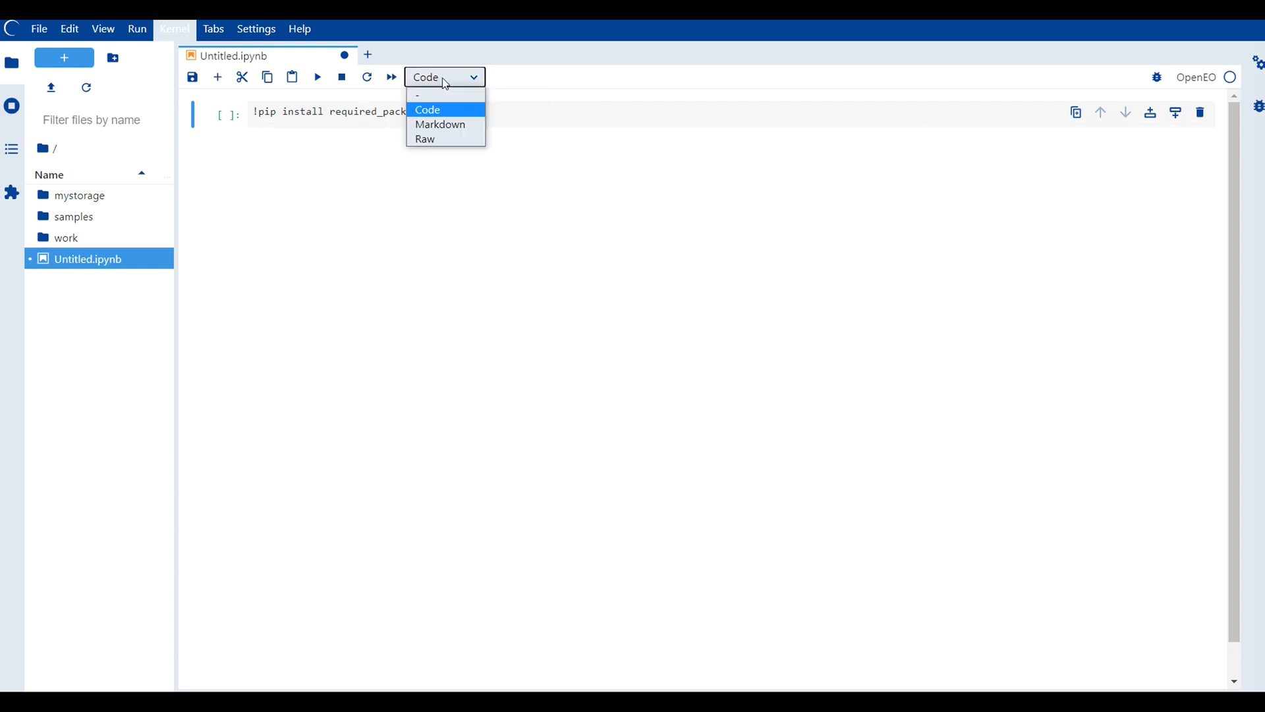
pyautogui.click(440, 125)
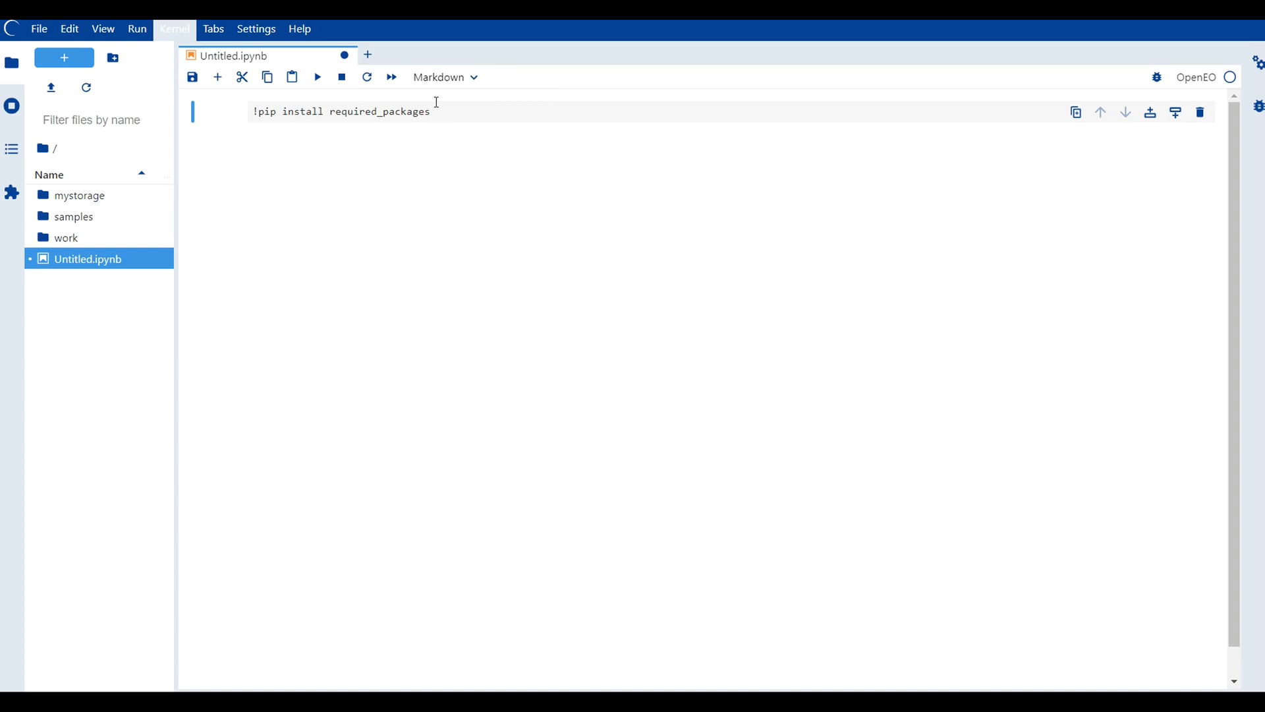